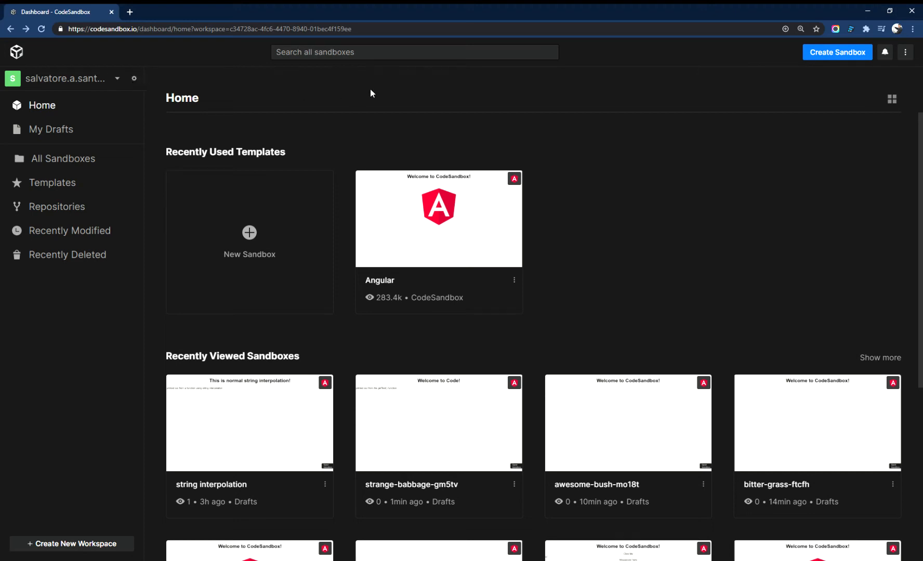
{"action": "mouse_move", "coordinate": [553, 132]}
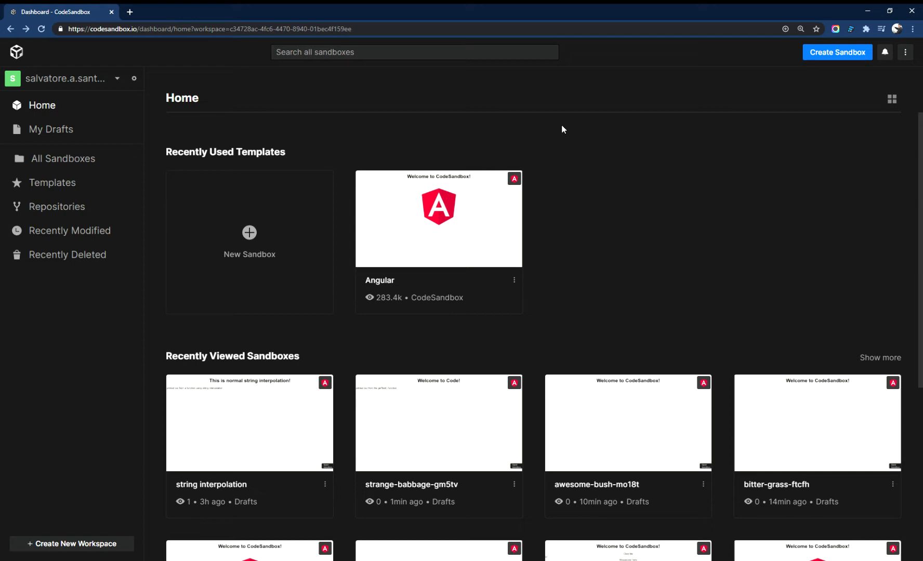
{"action": "mouse_move", "coordinate": [143, 50]}
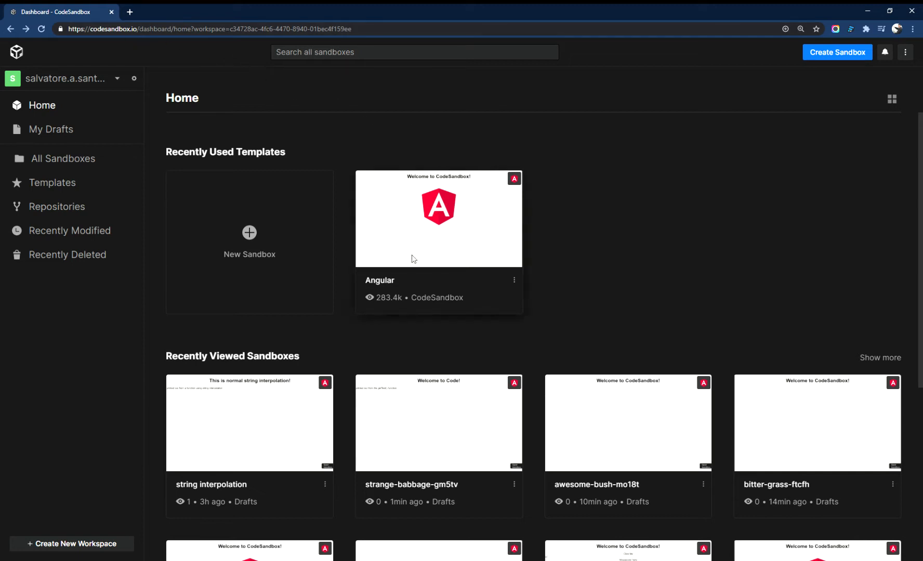
{"action": "mouse_move", "coordinate": [442, 236]}
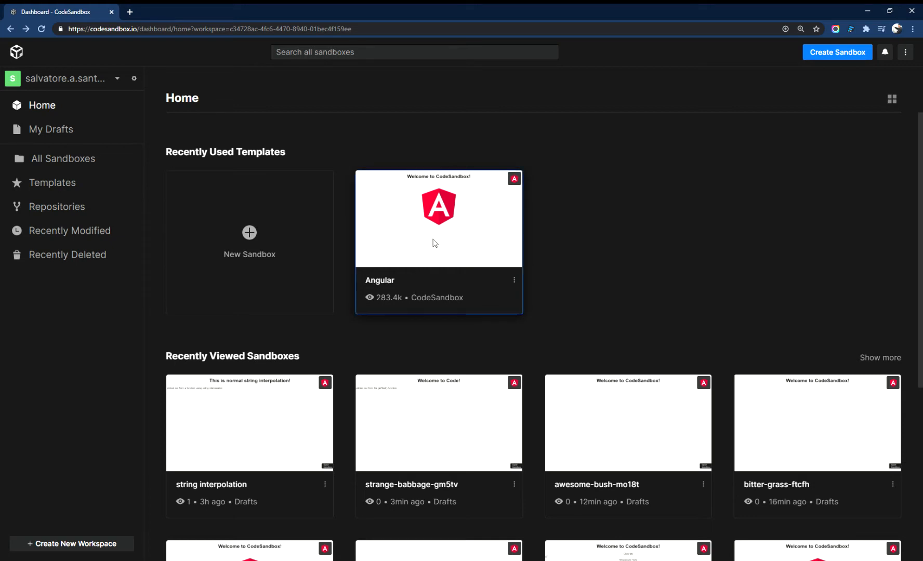
Step: Create a new sandbox from the Angular template and open src/app/app.component.html
{"action": "left_click", "coordinate": [438, 422]}
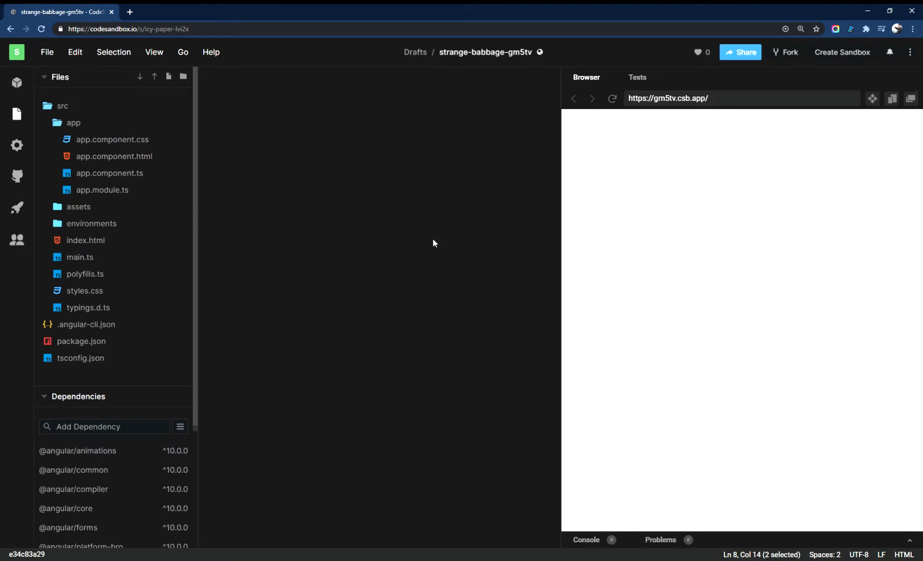
{"action": "left_click", "coordinate": [79, 257]}
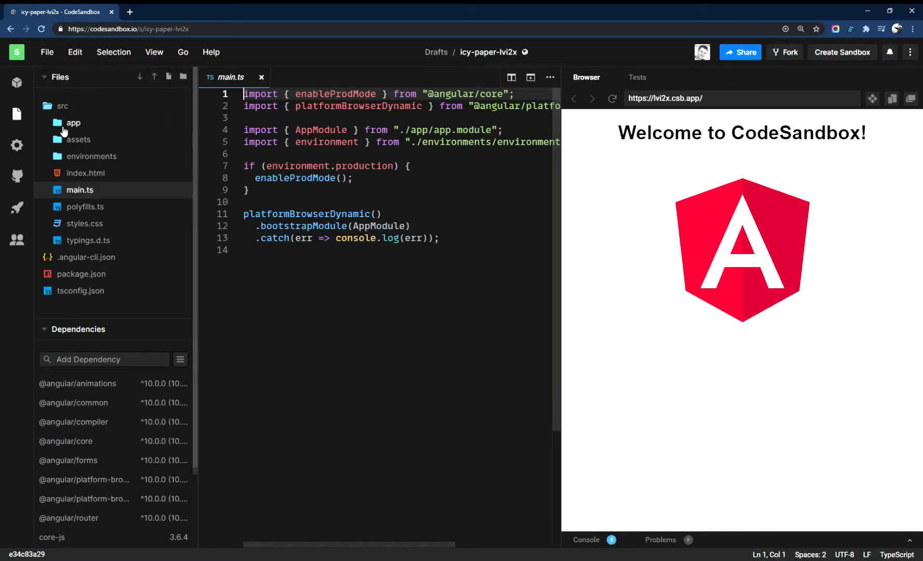
{"action": "left_click", "coordinate": [73, 123]}
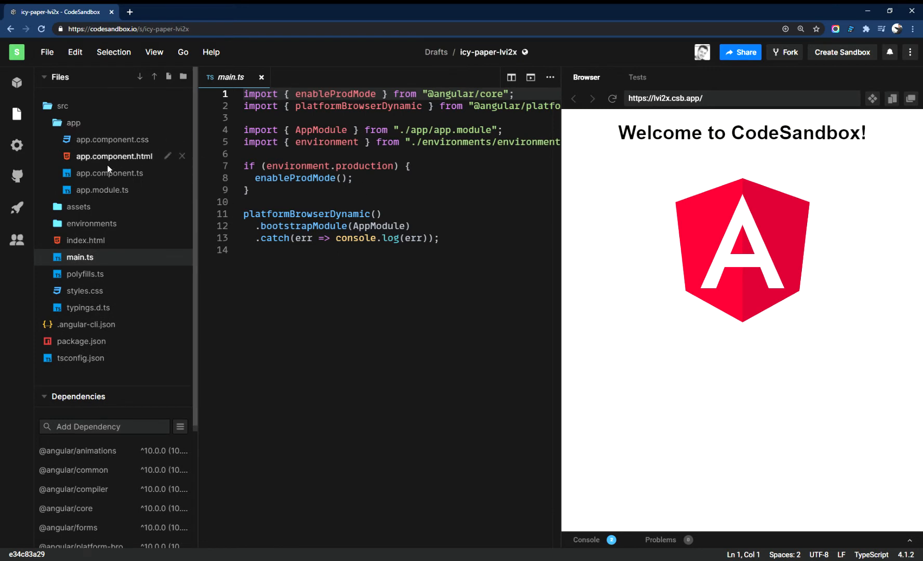
{"action": "left_click", "coordinate": [114, 156]}
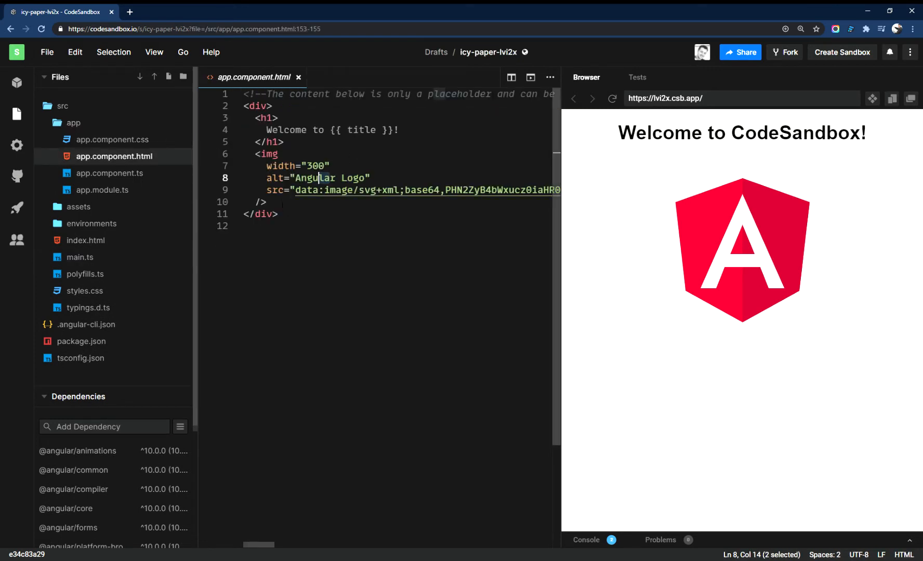
Step: Delete the Angular logo <img> markup so only the welcome heading remains
{"action": "left_click_drag", "start_coordinate": [254, 154], "coordinate": [269, 202]}
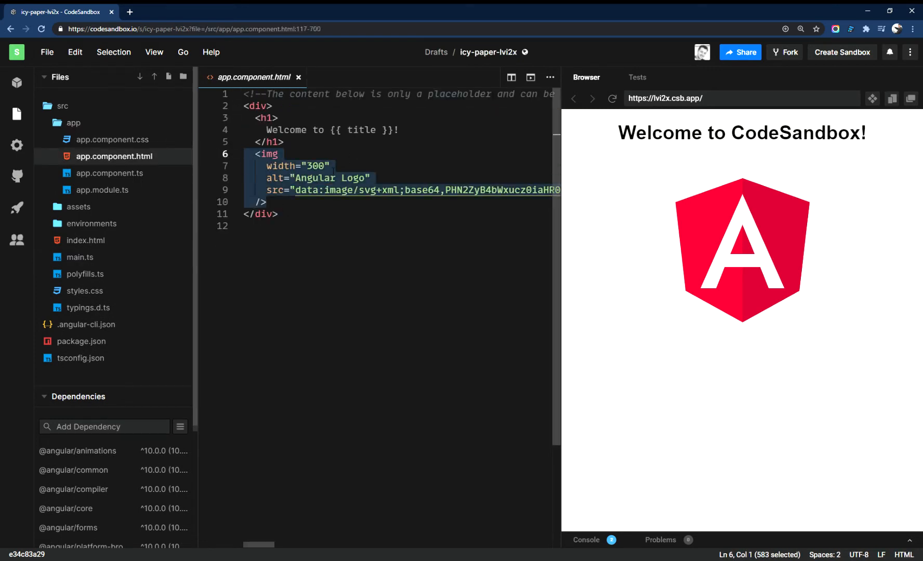
{"action": "key", "text": "Delete"}
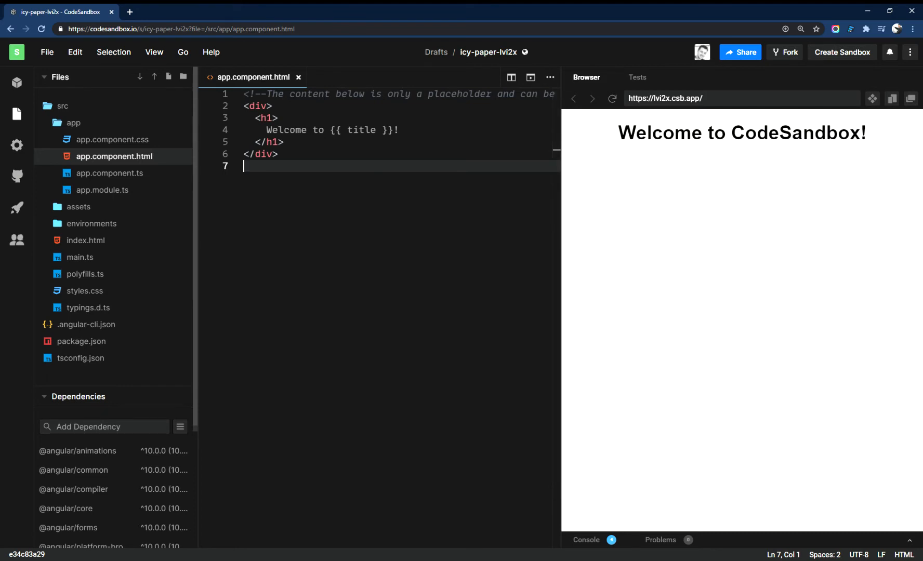
{"action": "key", "text": "enter"}
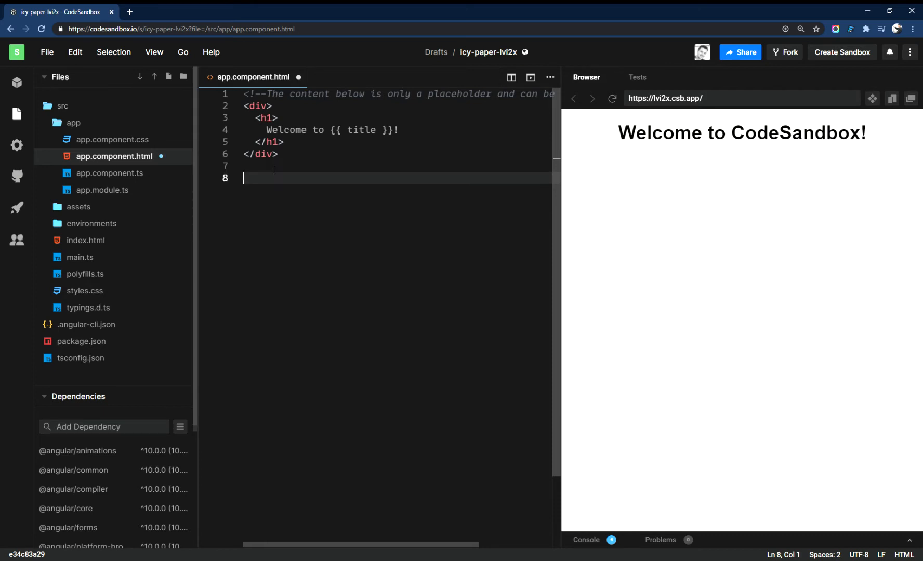
{"action": "type", "text": "ng gern"}
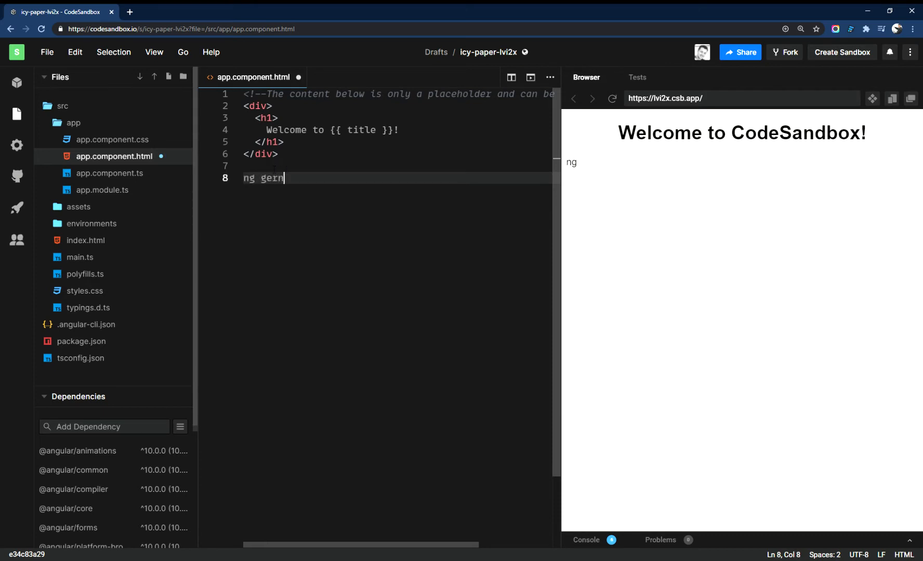
{"action": "type", "text": "generate c"}
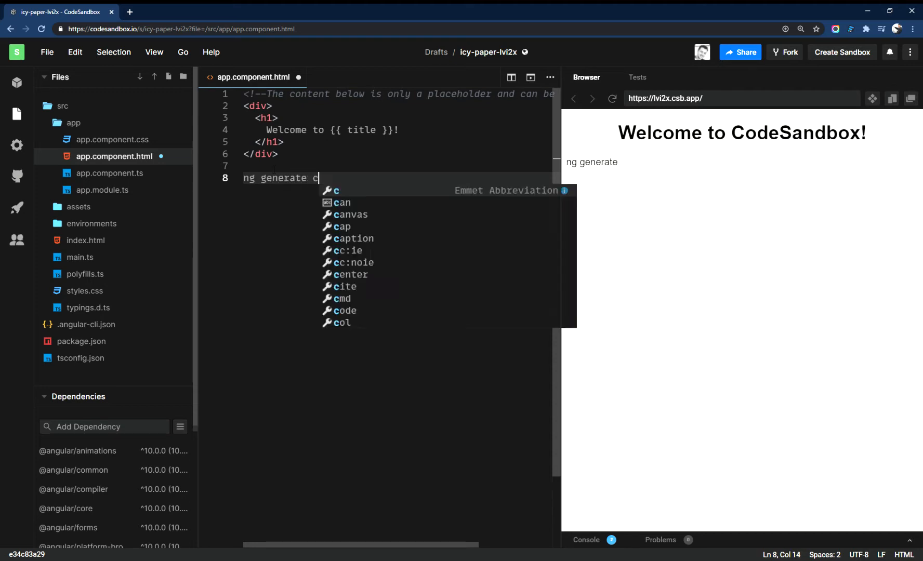
{"action": "type", "text": "omponent"}
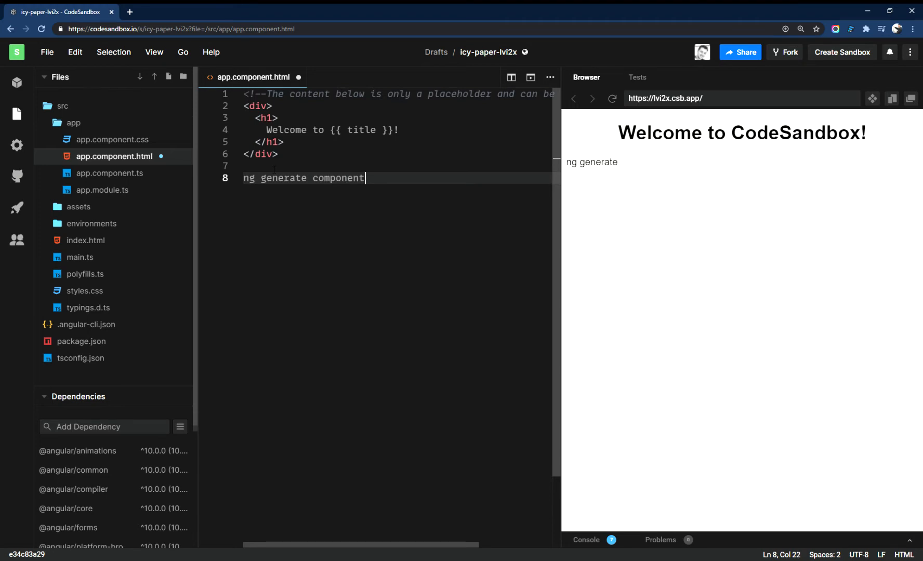
{"action": "type", "text": "N"}
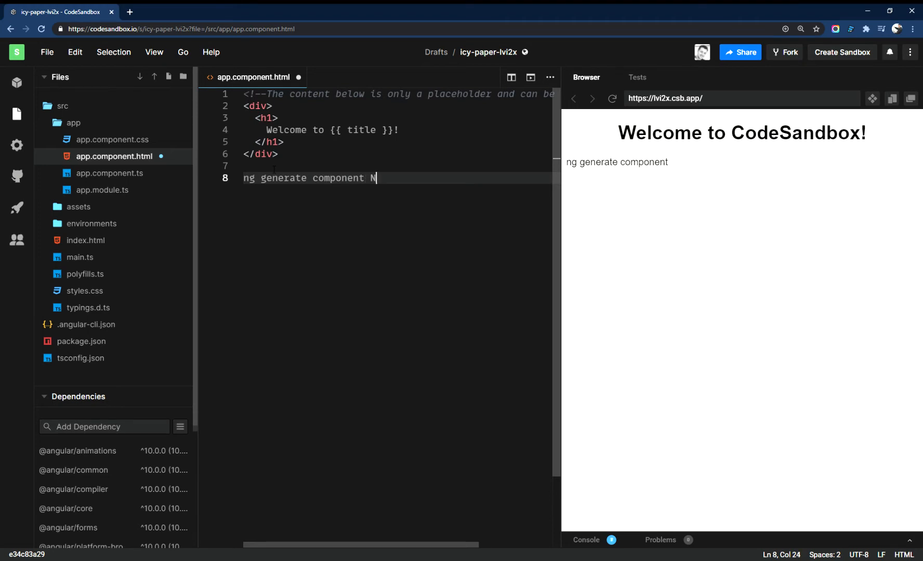
{"action": "type", "text": "AMEOFCOM"}
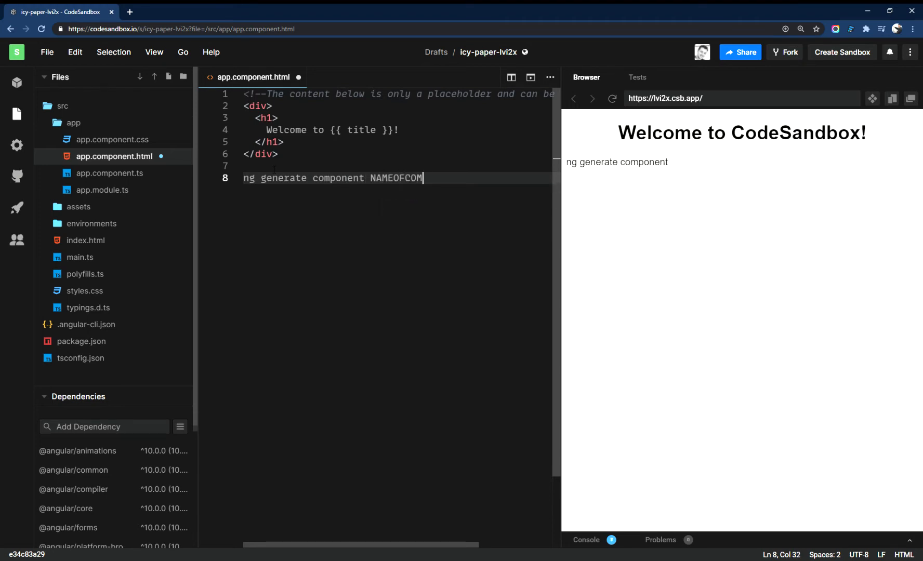
{"action": "type", "text": "PONENT"}
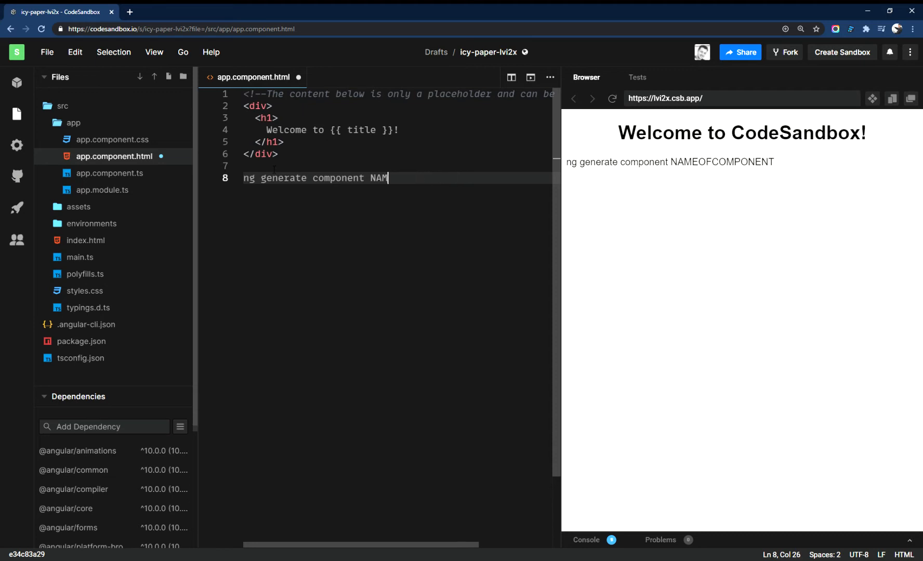
{"action": "key", "text": "Backspace"}
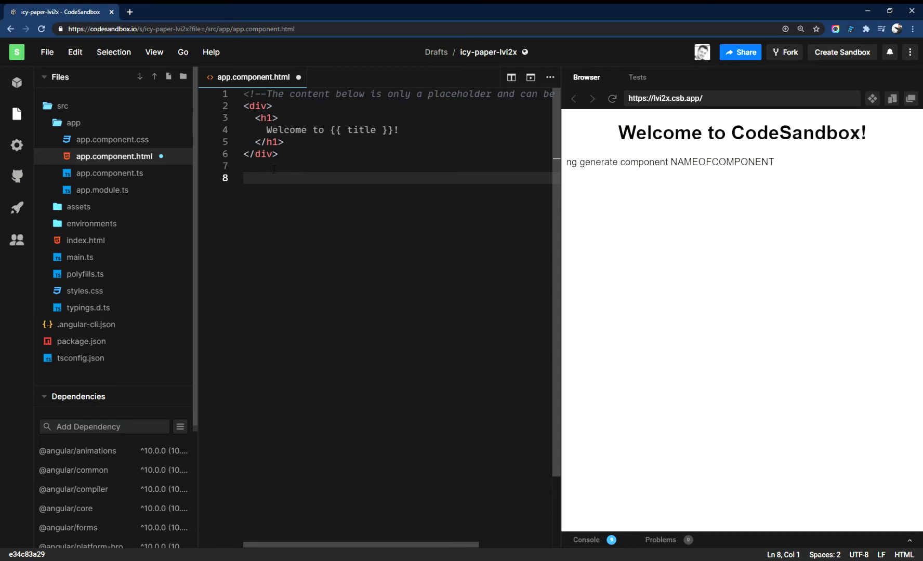
{"action": "key", "text": "Backspace"}
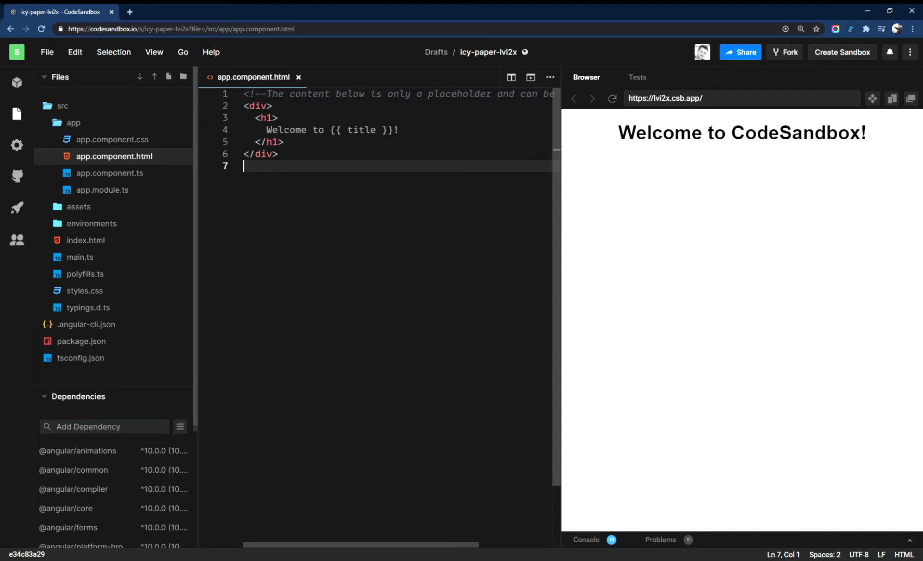
{"action": "mouse_move", "coordinate": [663, 214]}
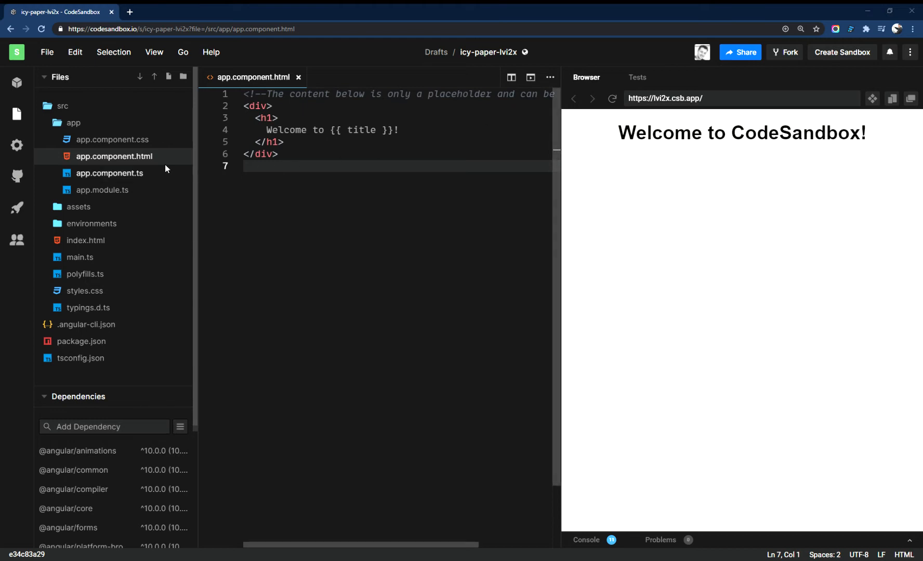
Step: Create a new folder named 'test' inside the app folder
{"action": "left_click", "coordinate": [167, 123]}
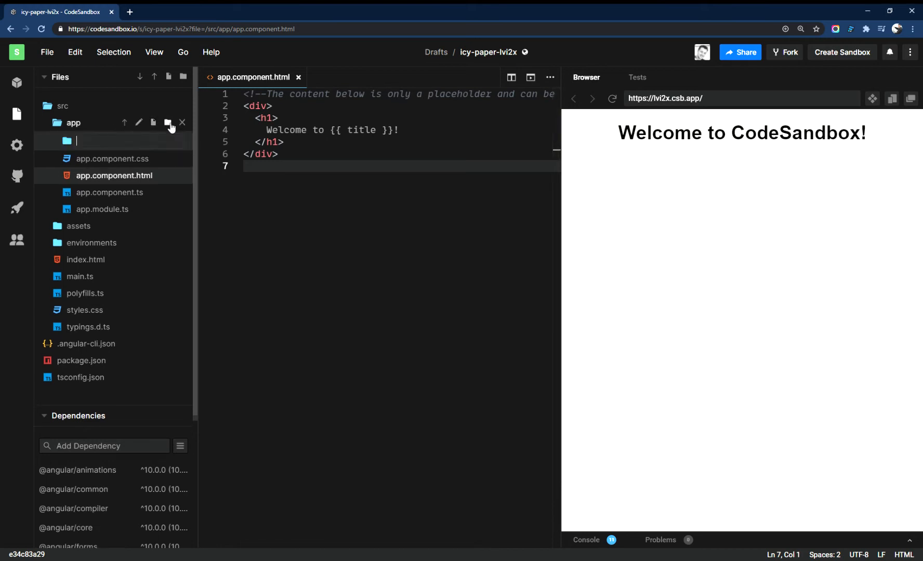
{"action": "type", "text": "test"}
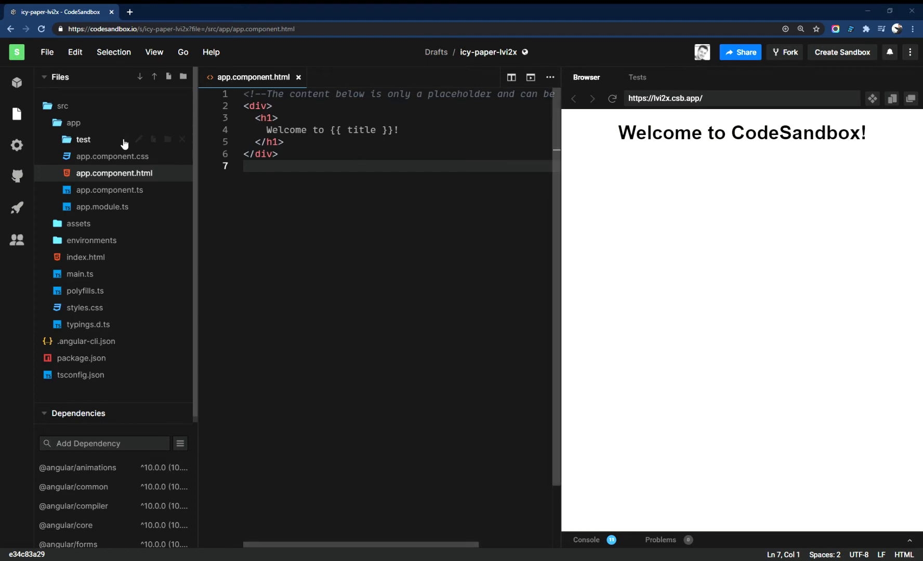
Step: Create test.component.css and test.component.html inside the test folder
{"action": "left_click", "coordinate": [168, 142]}
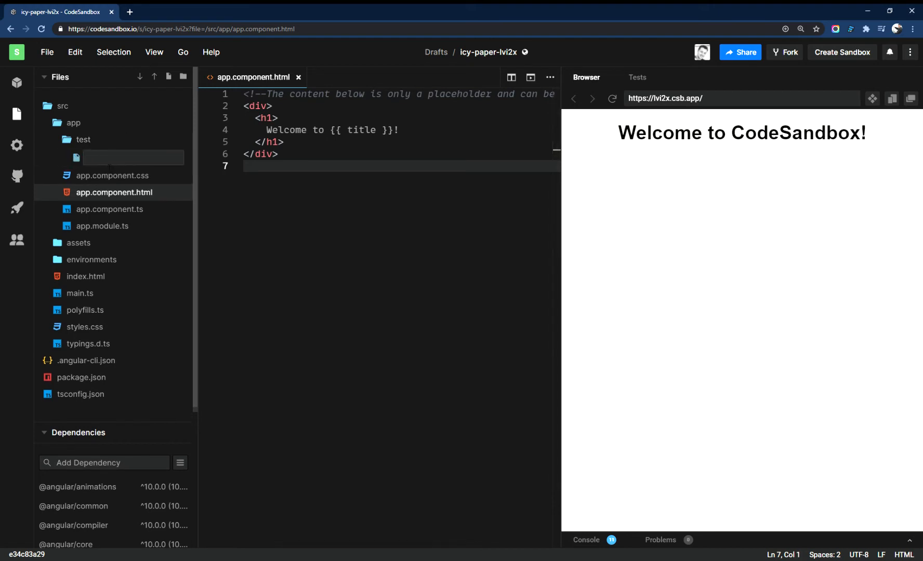
{"action": "type", "text": "test.component.css"}
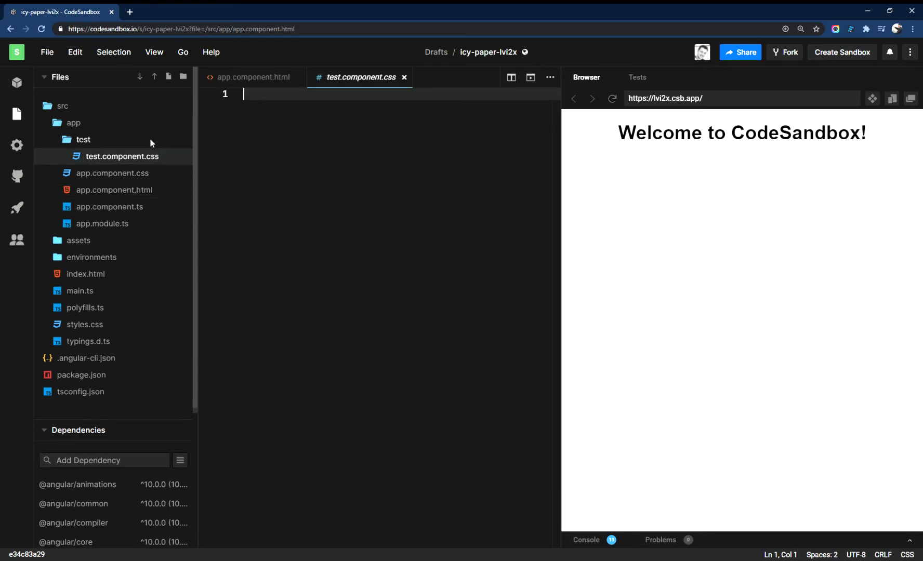
{"action": "left_click", "coordinate": [83, 141]}
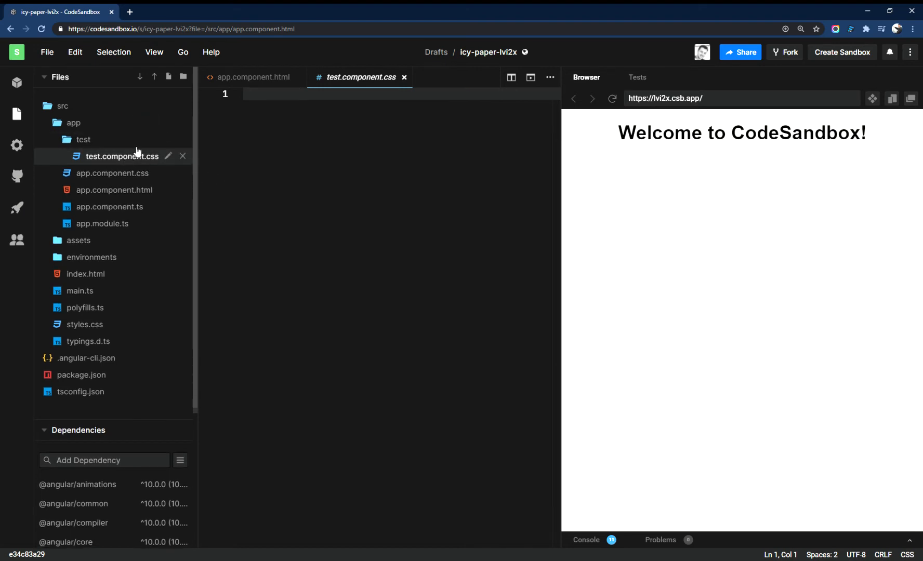
{"action": "left_click", "coordinate": [154, 139]}
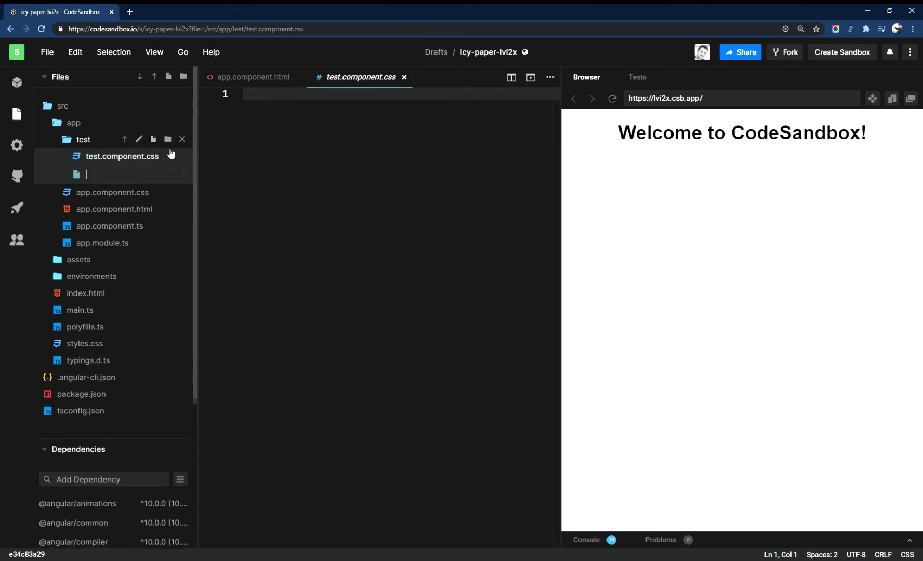
{"action": "type", "text": "test."}
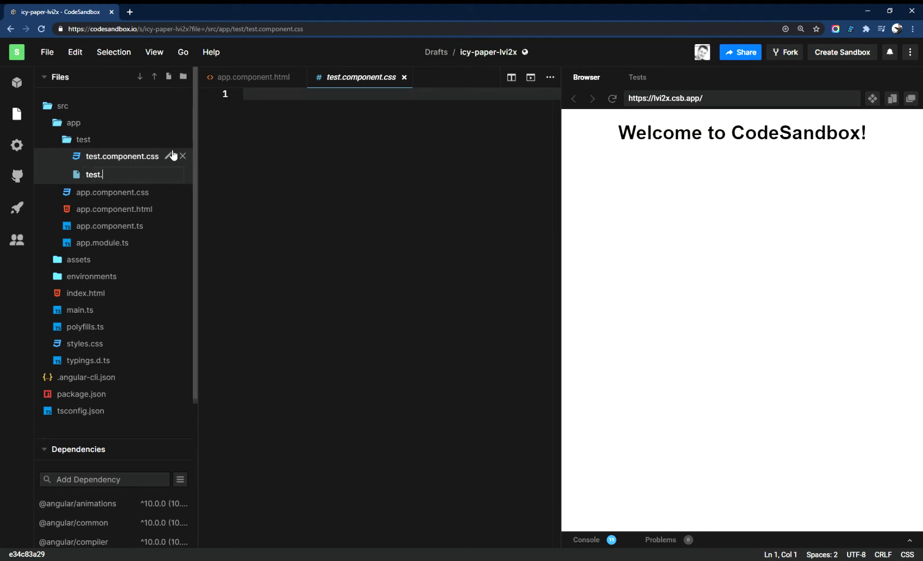
{"action": "type", "text": "component.html"}
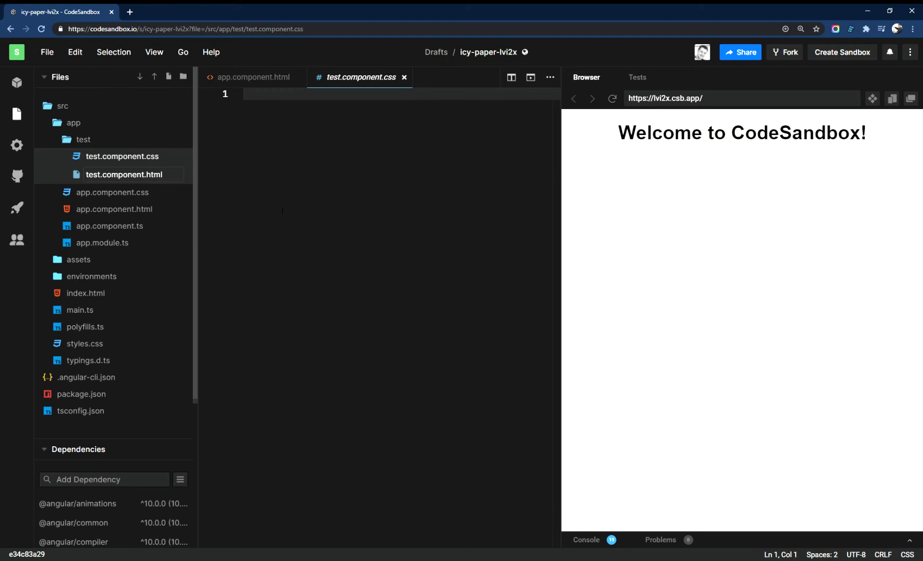
{"action": "left_click", "coordinate": [123, 174]}
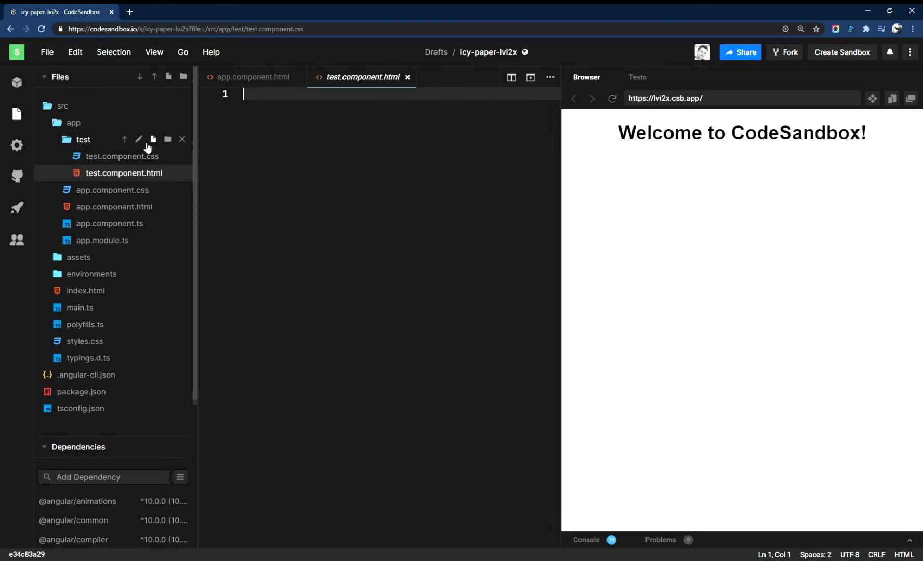
{"action": "mouse_move", "coordinate": [162, 151]}
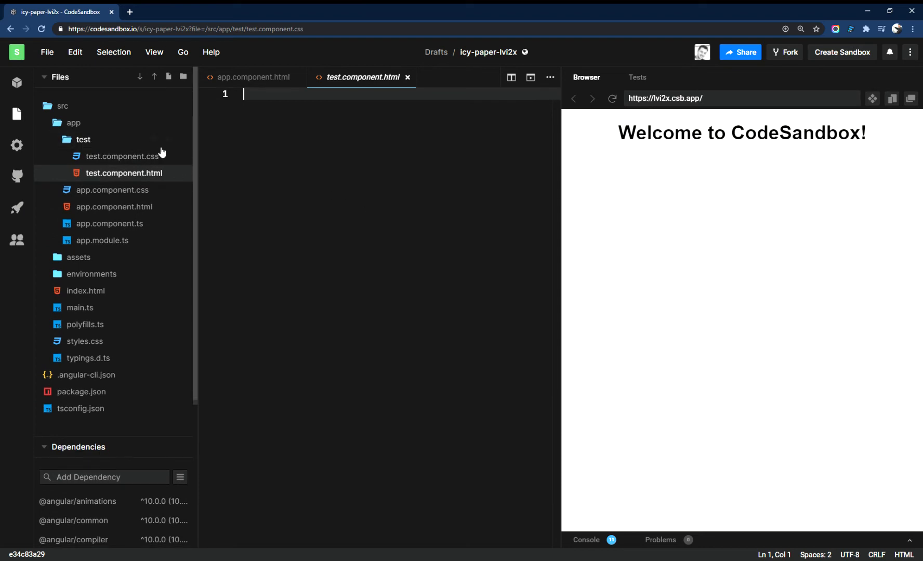
Step: Create test.component.ts inside the test folder and open it
{"action": "left_click", "coordinate": [168, 77]}
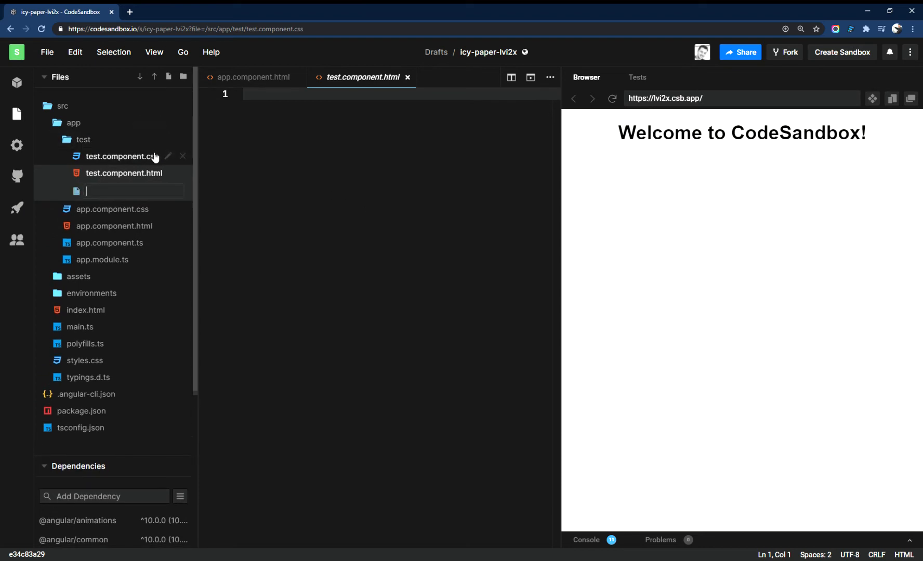
{"action": "type", "text": "test.com"}
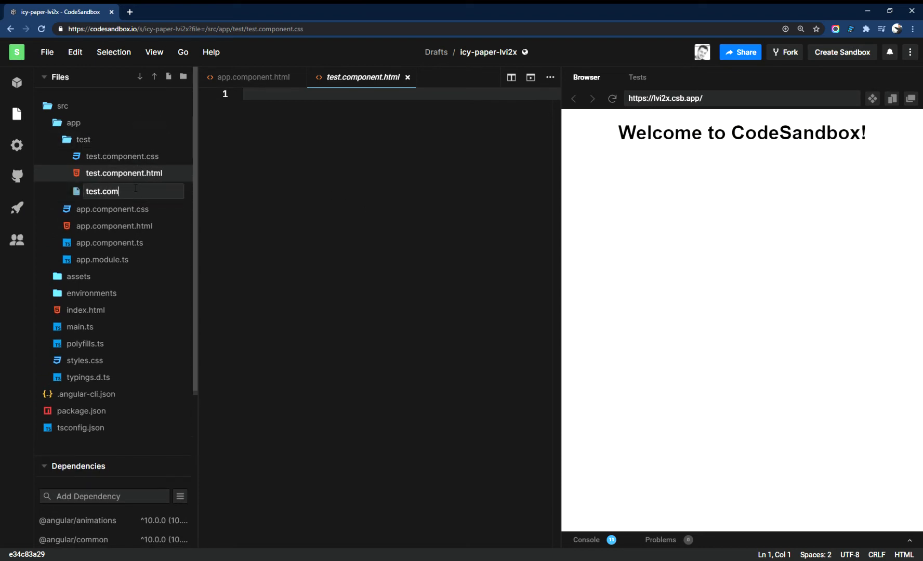
{"action": "type", "text": "ponent"}
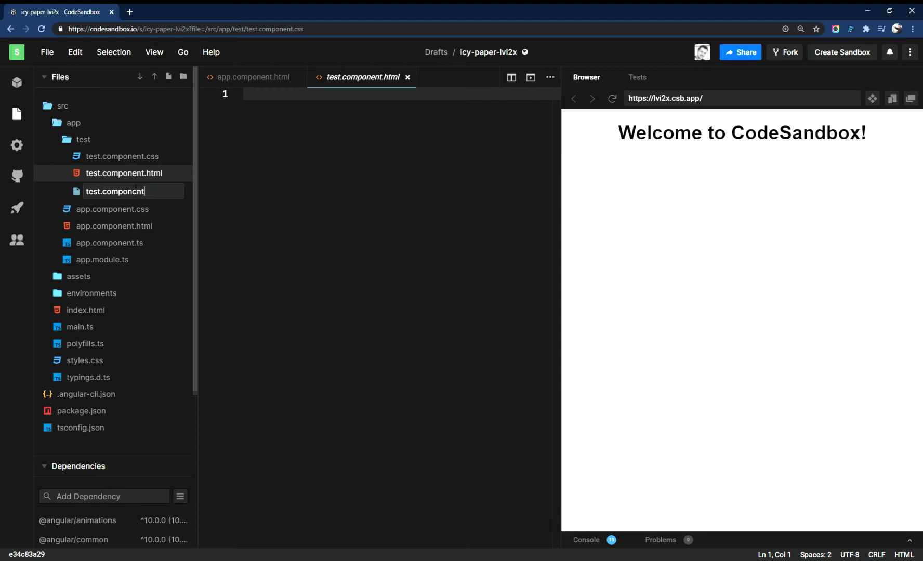
{"action": "type", "text": ".ts"}
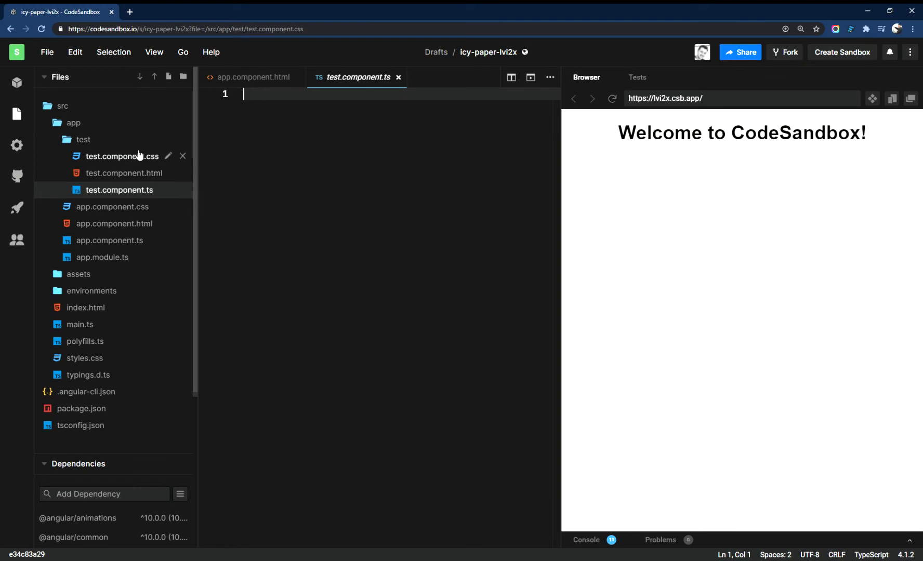
{"action": "mouse_move", "coordinate": [140, 140]}
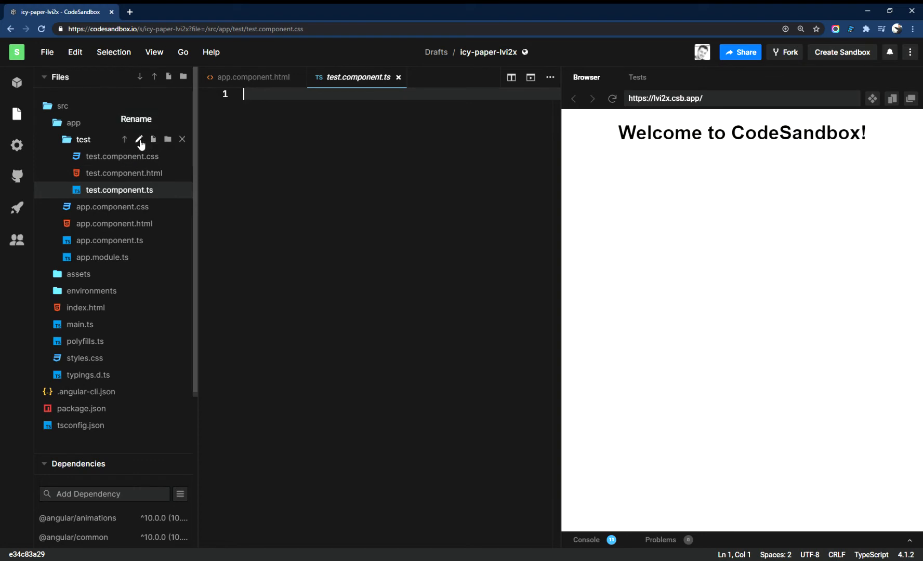
{"action": "mouse_move", "coordinate": [138, 195]}
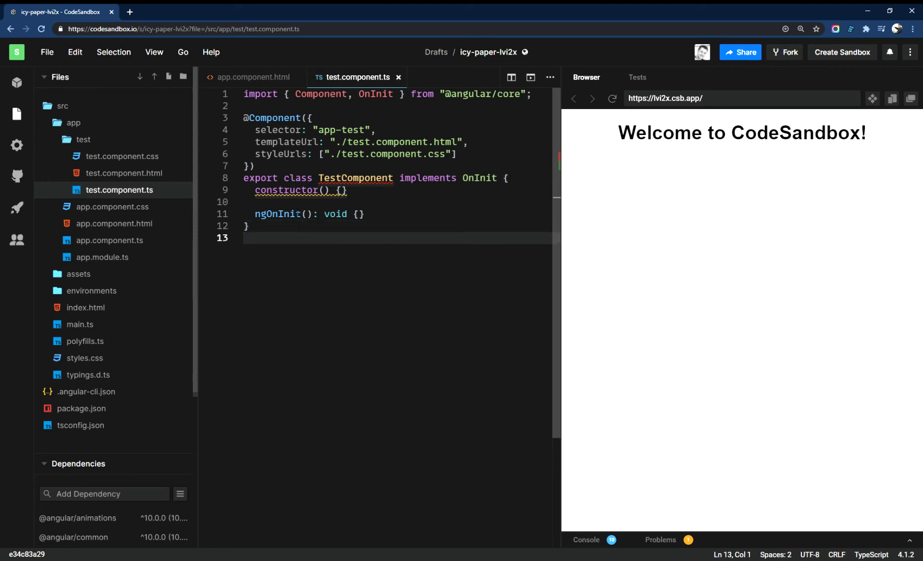
{"action": "mouse_move", "coordinate": [114, 209]}
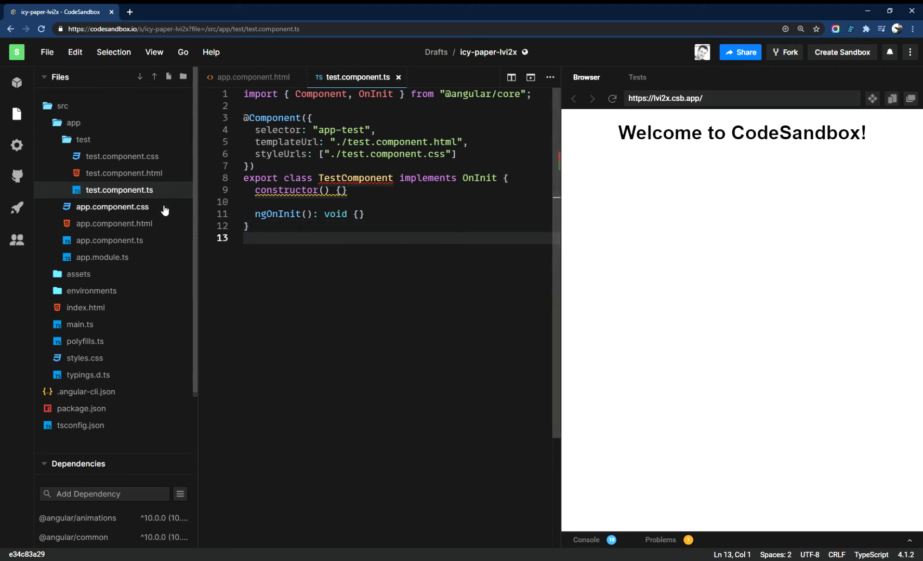
Step: Write <p>This works!</p> as the test component's HTML template
{"action": "left_click", "coordinate": [122, 172]}
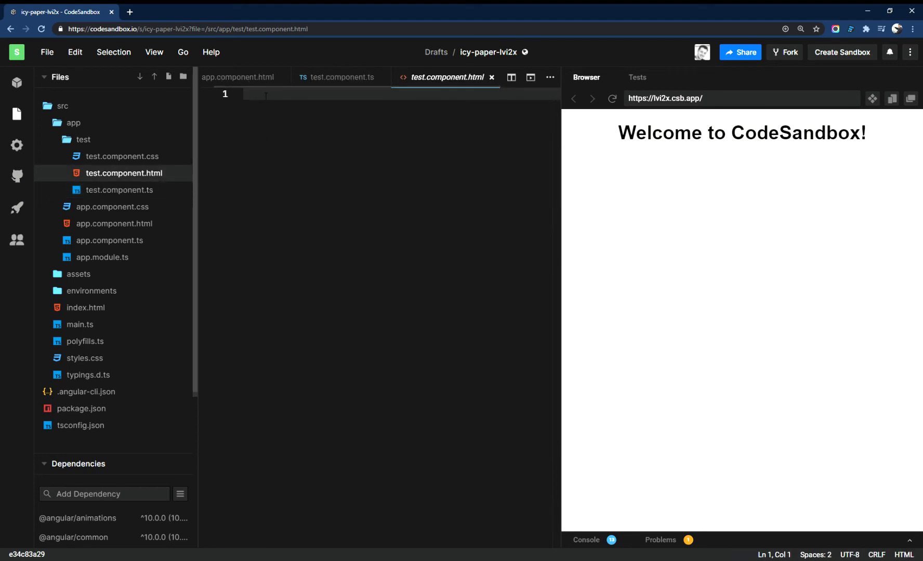
{"action": "type", "text": "<"}
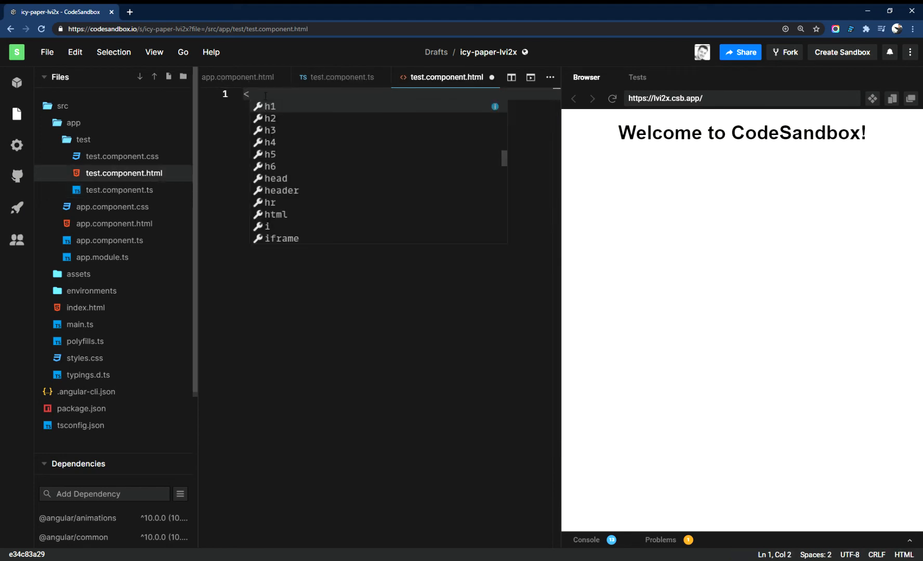
{"action": "type", "text": "p>"}
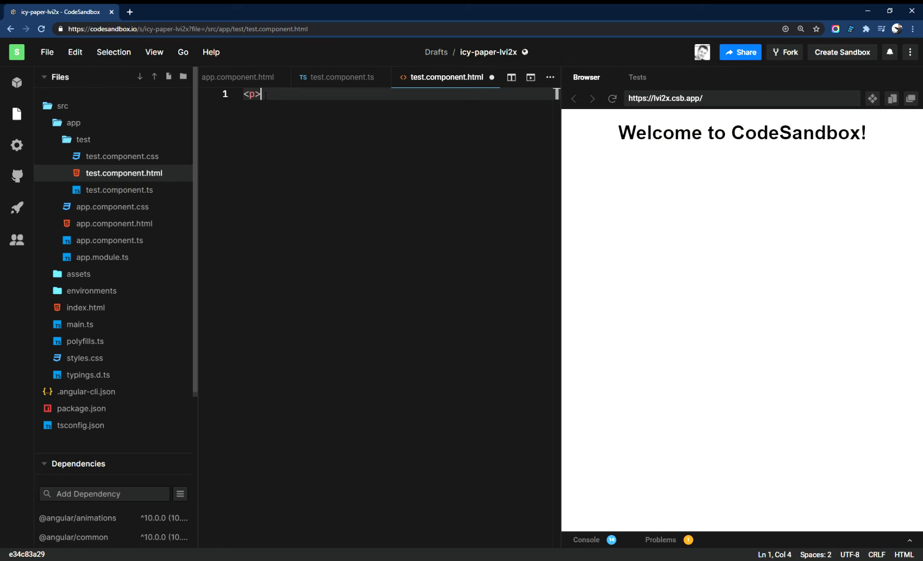
{"action": "type", "text": "<"}
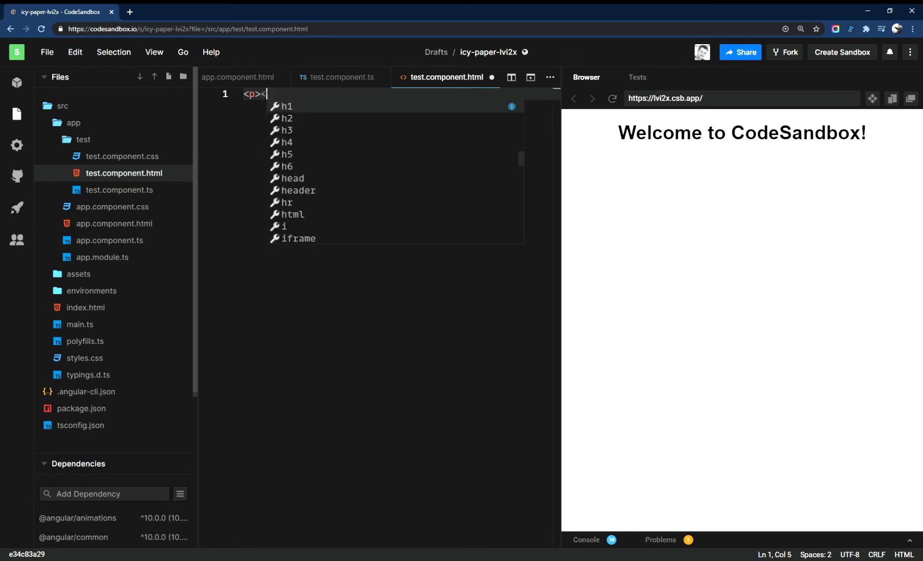
{"action": "type", "text": "/p>"}
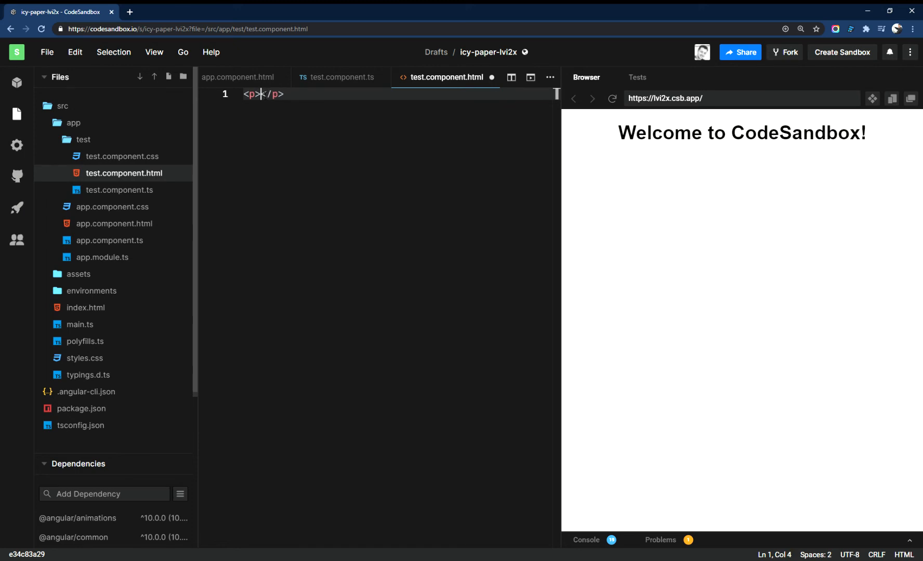
{"action": "type", "text": "This works!"}
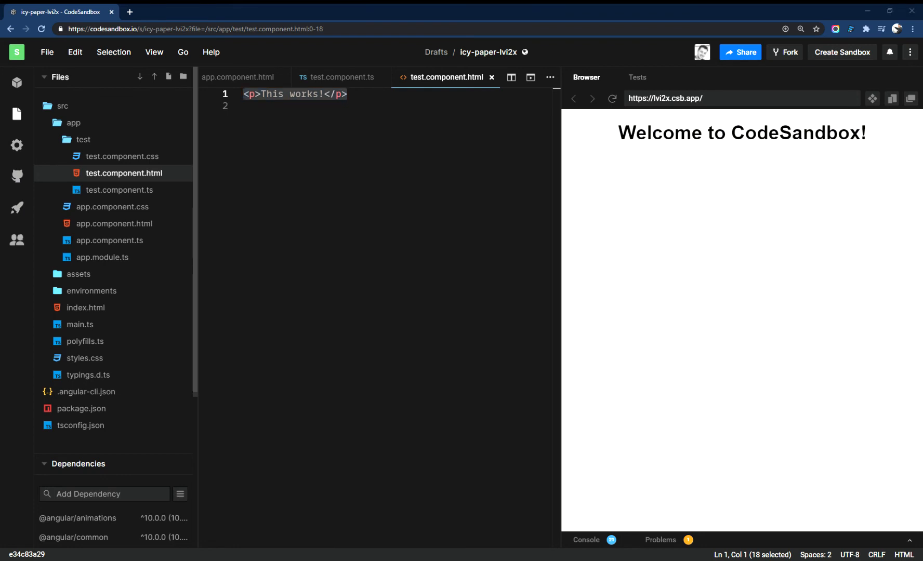
{"action": "mouse_move", "coordinate": [113, 227]}
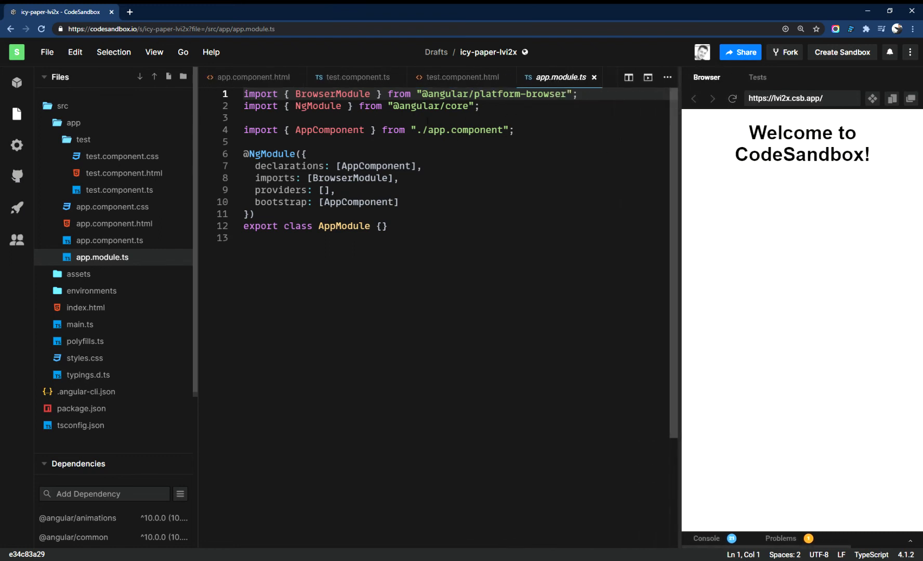
Step: Add line 3 in app.module.ts: import { TestComponent } from './test/test.component';
{"action": "left_click", "coordinate": [479, 106]}
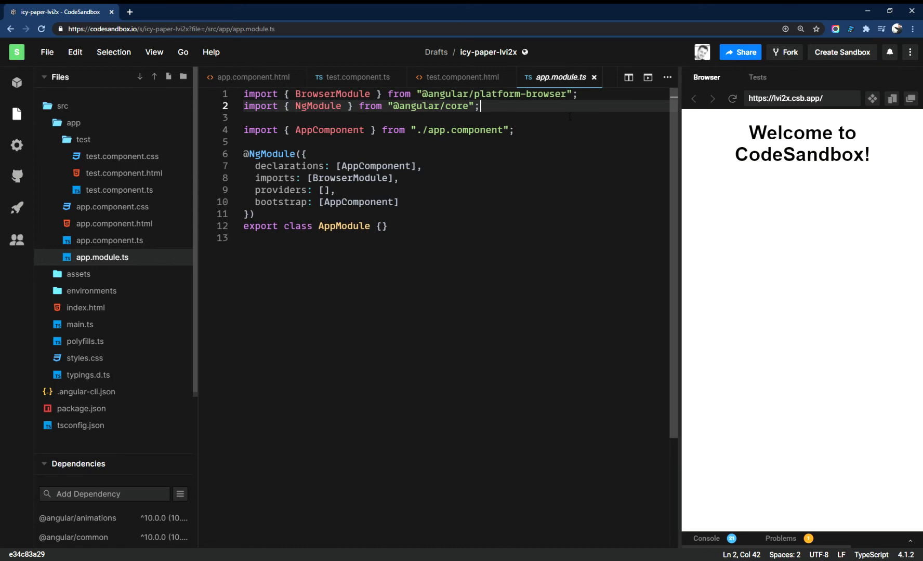
{"action": "key", "text": "Enter"}
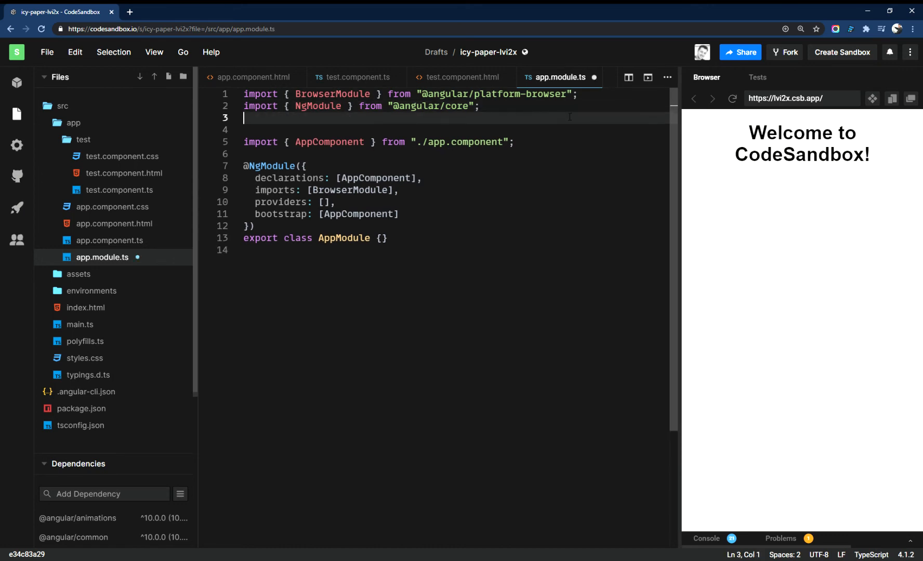
{"action": "type", "text": "import {"}
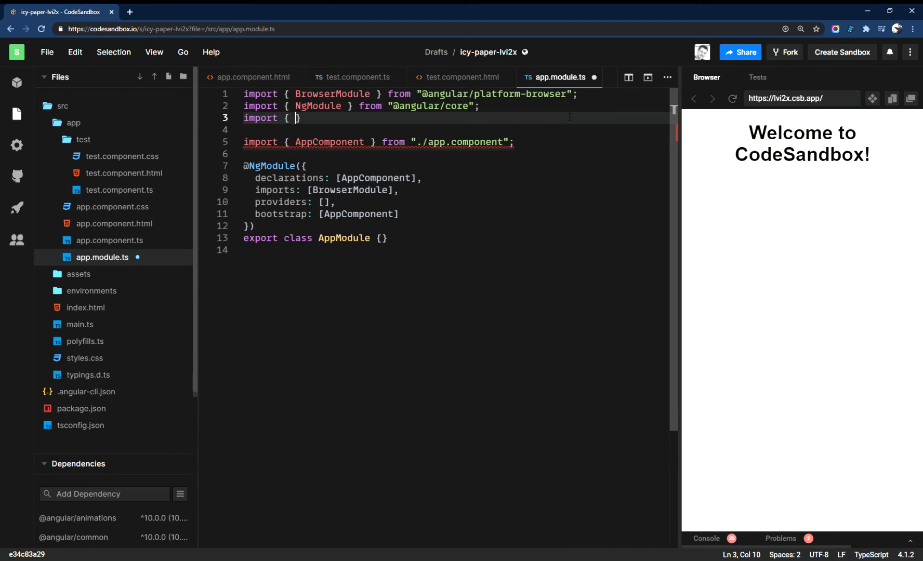
{"action": "type", "text": "Test"}
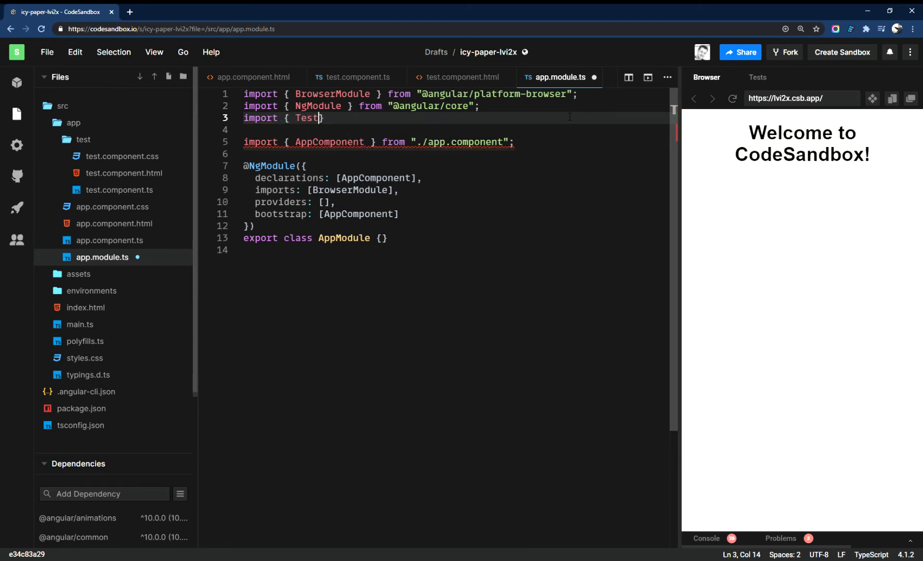
{"action": "type", "text": "Component"}
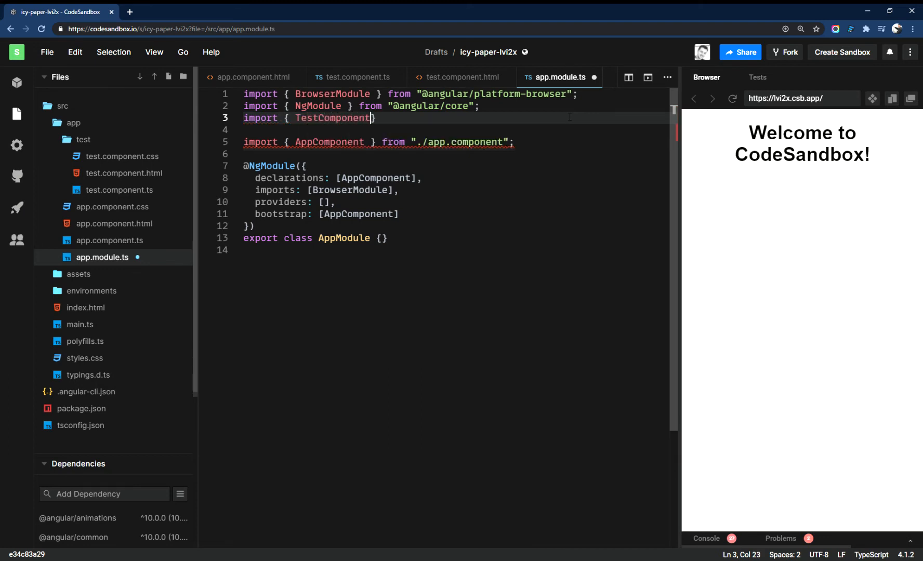
{"action": "type", "text": "\" \""}
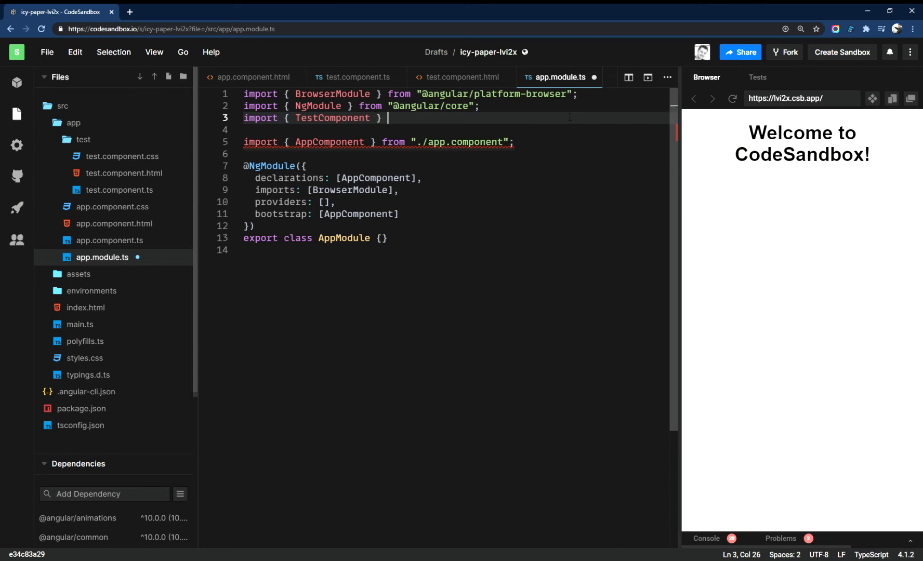
{"action": "type", "text": "from"}
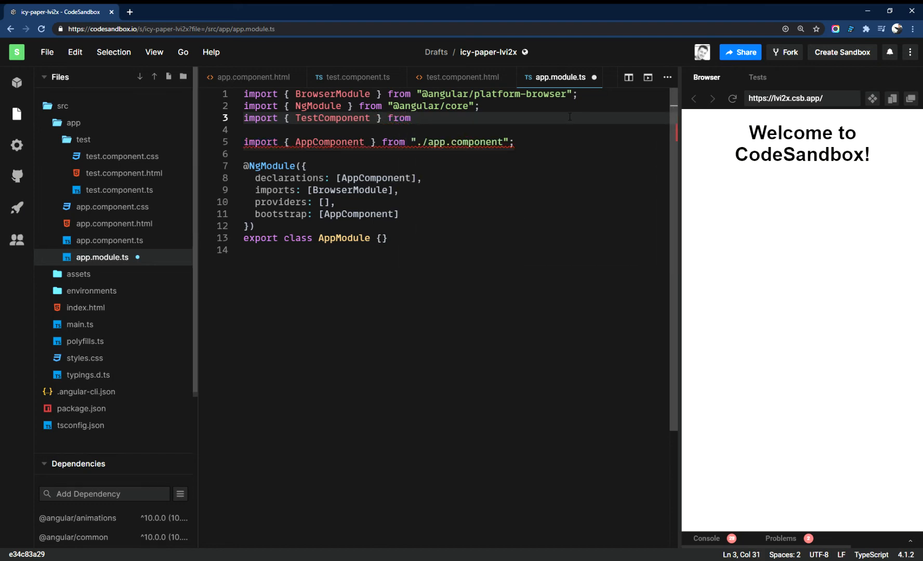
{"action": "type", "text": "'"}
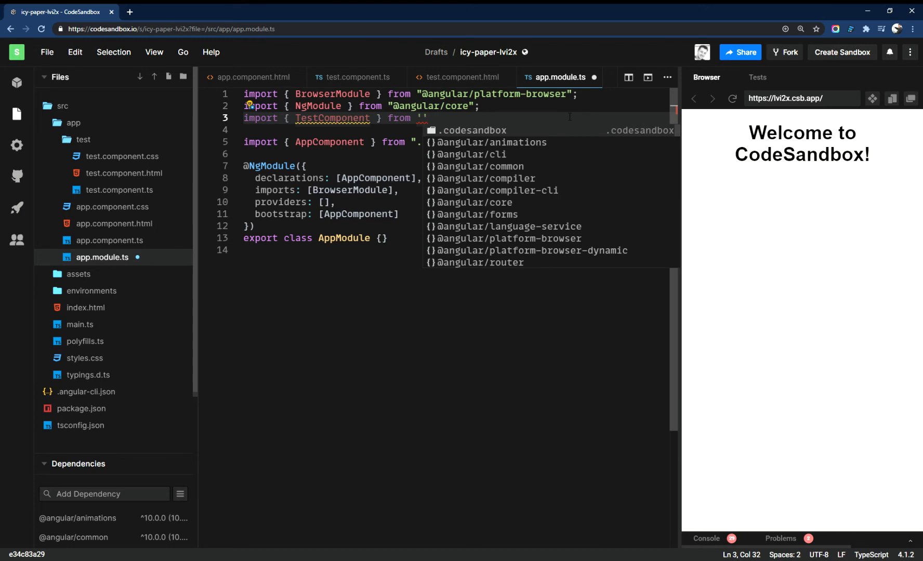
{"action": "type", "text": "./test"}
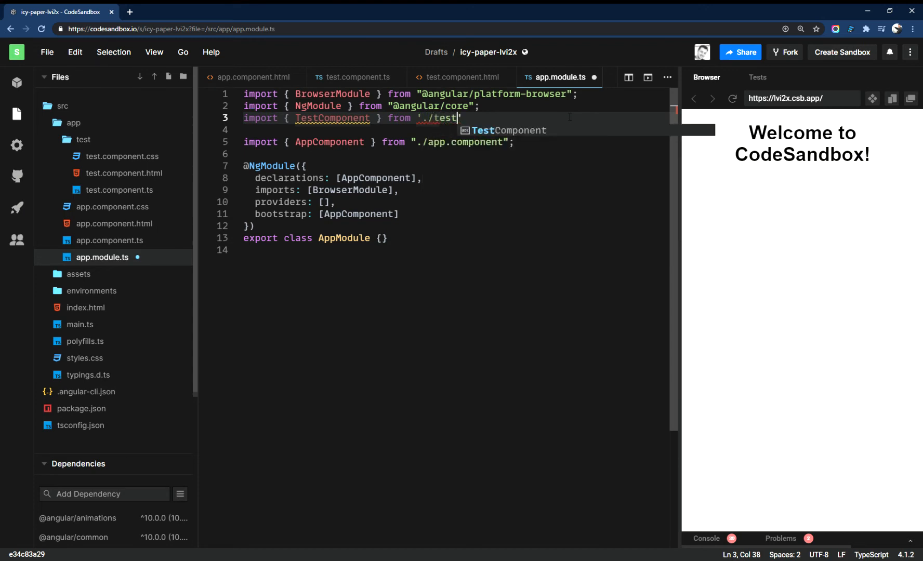
{"action": "type", "text": "/"}
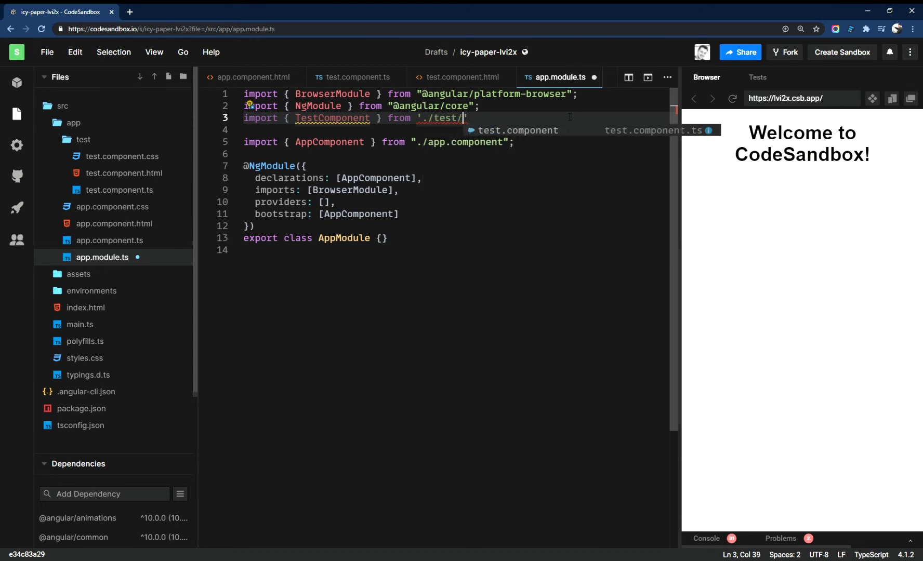
{"action": "type", "text": "test.component"}
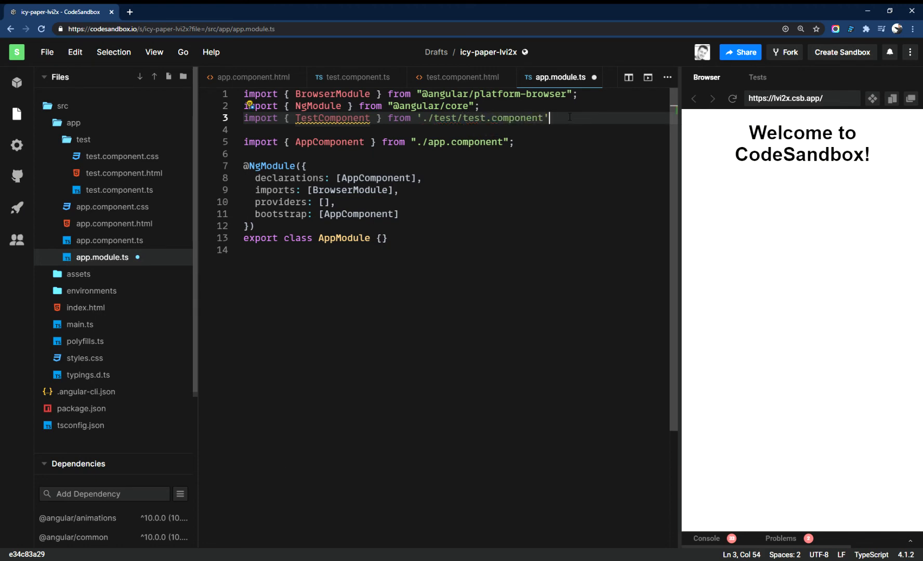
{"action": "type", "text": ";"}
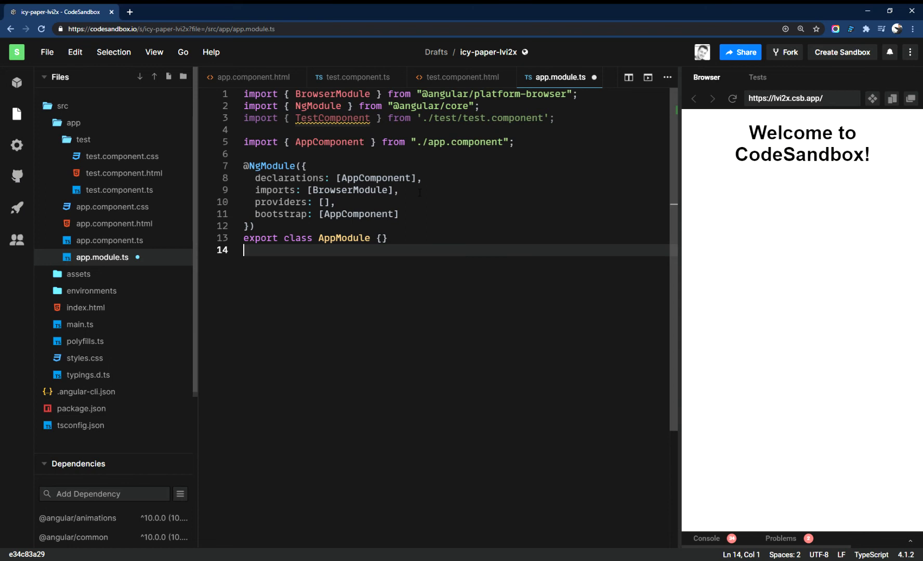
Step: Add TestComponent after AppComponent in the module's declarations array
{"action": "left_click", "coordinate": [418, 178]}
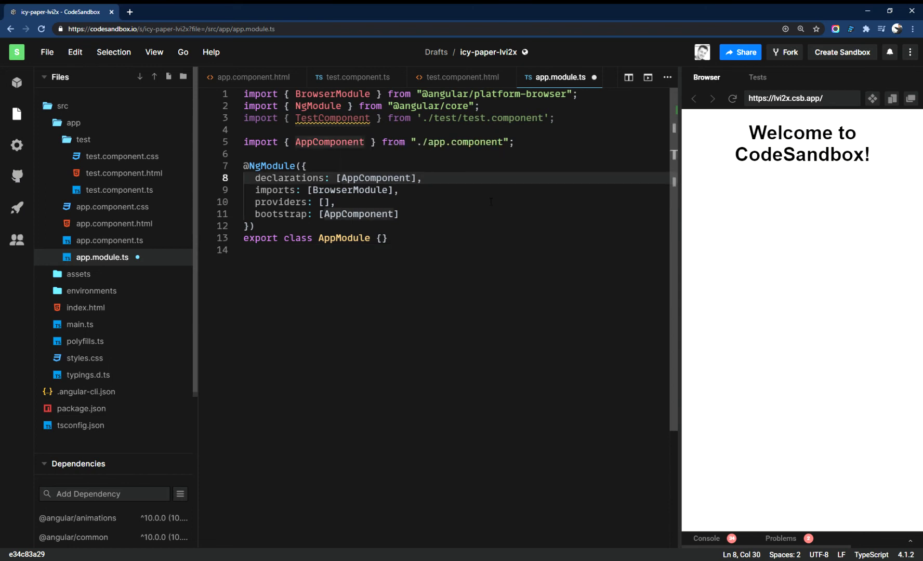
{"action": "type", "text": ","}
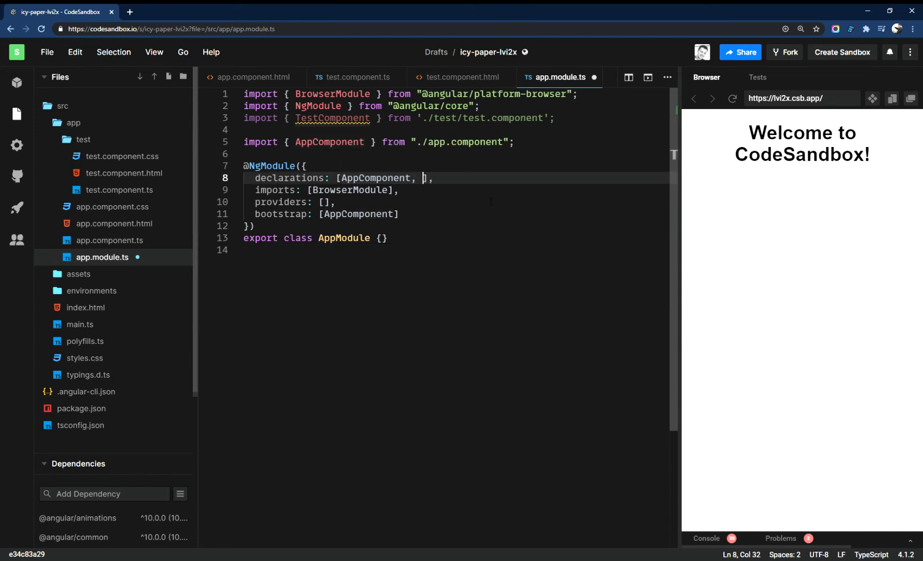
{"action": "type", "text": "TestComp"}
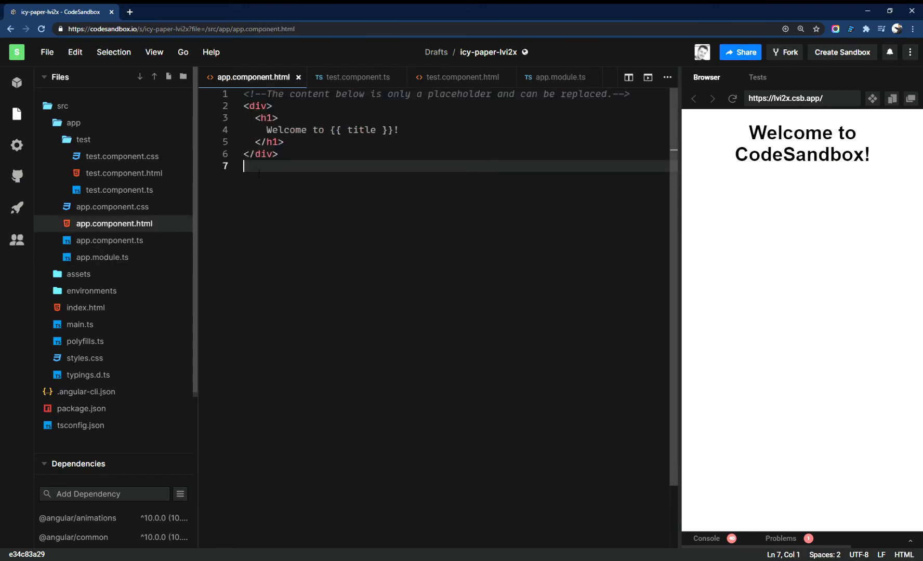
Step: Add <app-test></app-test> below the welcome heading so the preview shows 'This works!'
{"action": "type", "text": "<"}
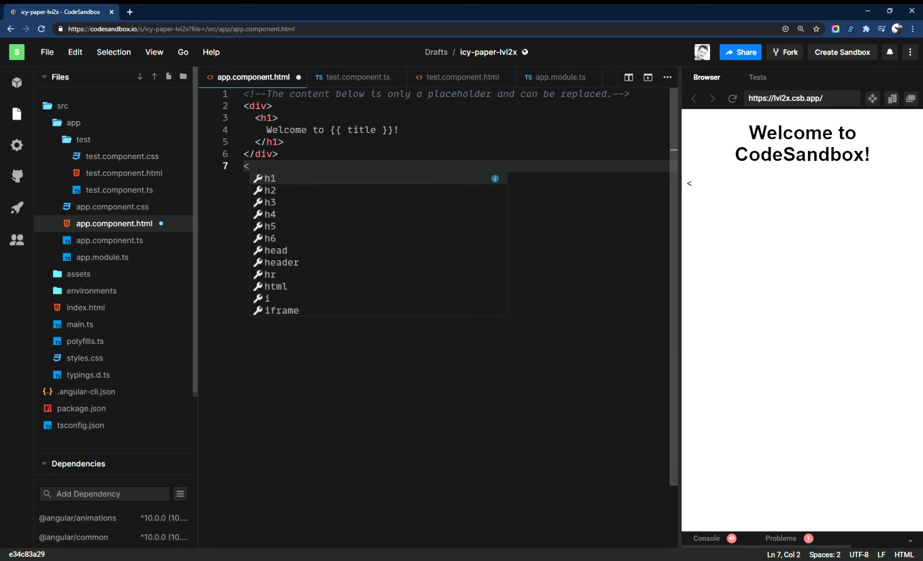
{"action": "type", "text": "app"}
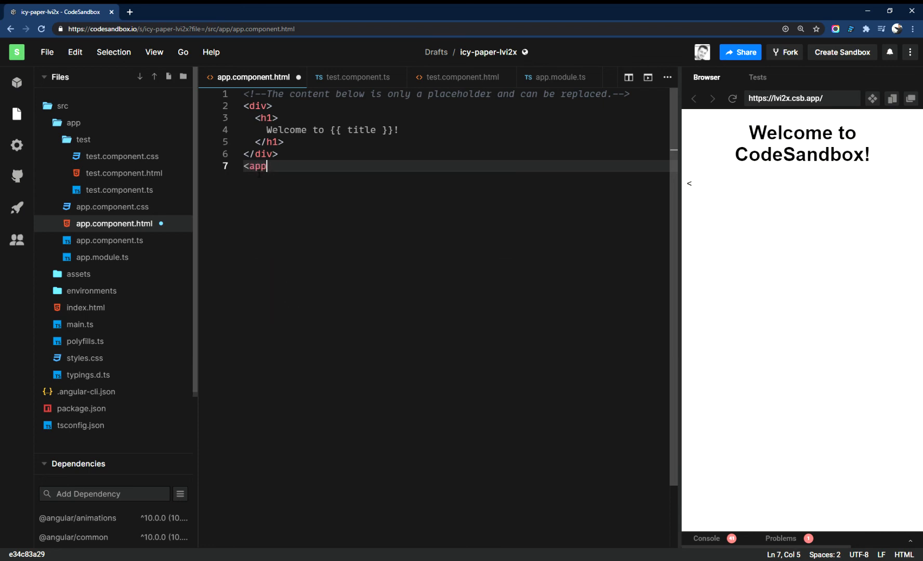
{"action": "type", "text": "-te"}
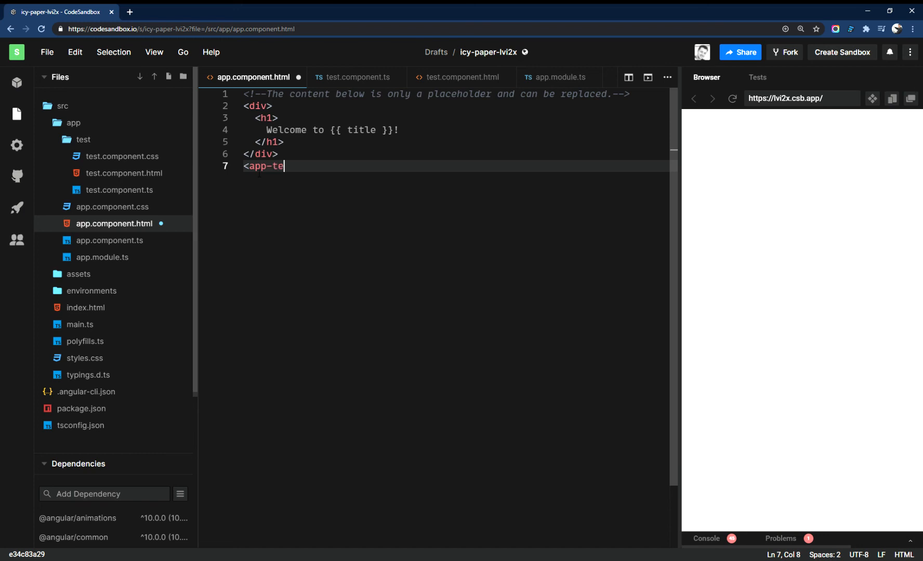
{"action": "type", "text": "st>"}
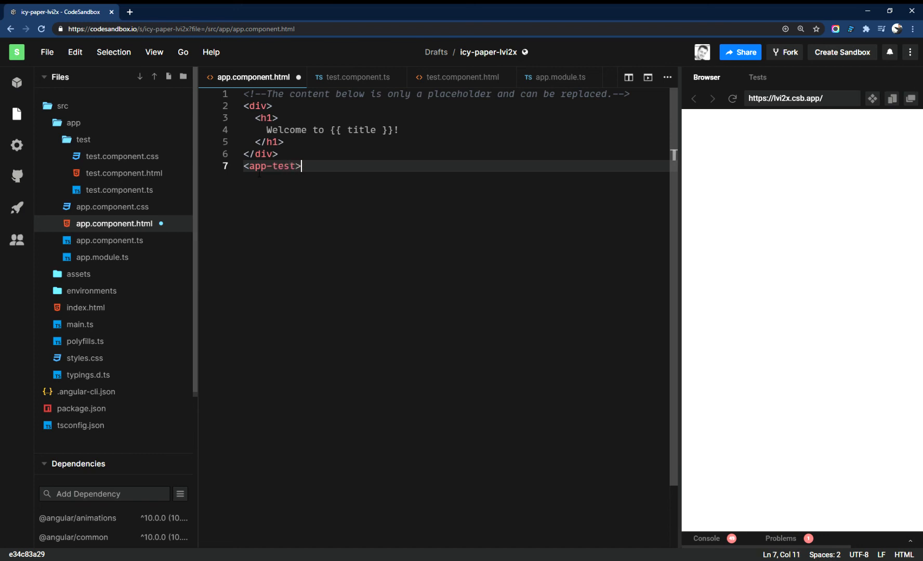
{"action": "type", "text": "</apop"}
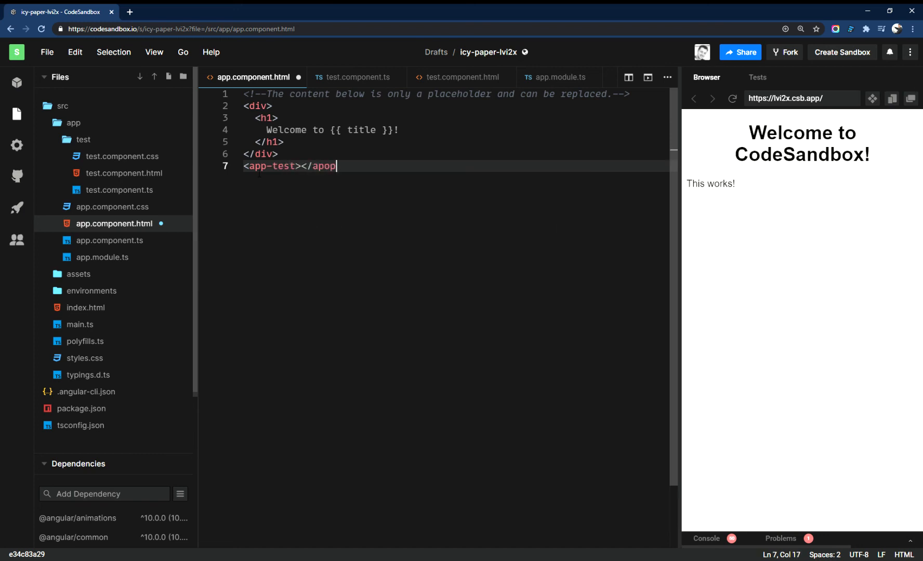
{"action": "type", "text": "-test>"}
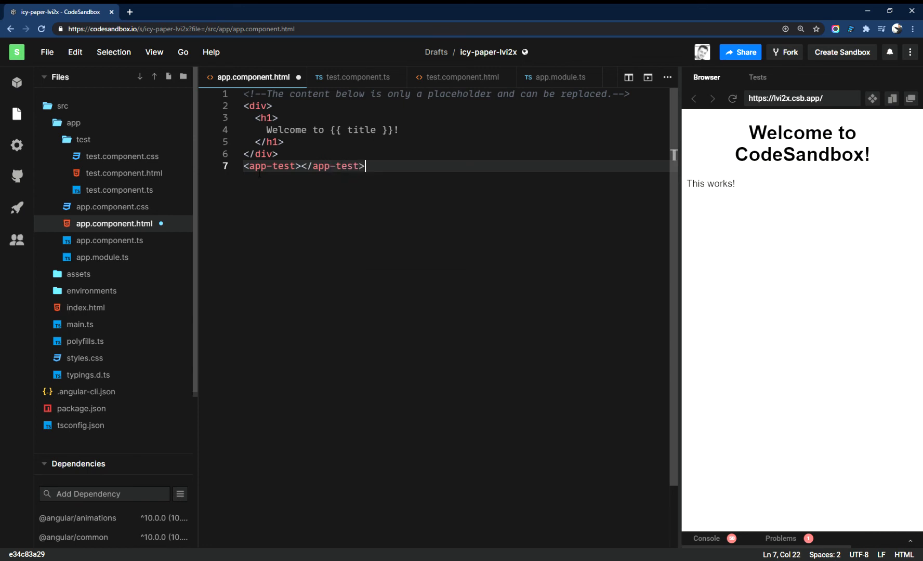
{"action": "key", "text": "Enter"}
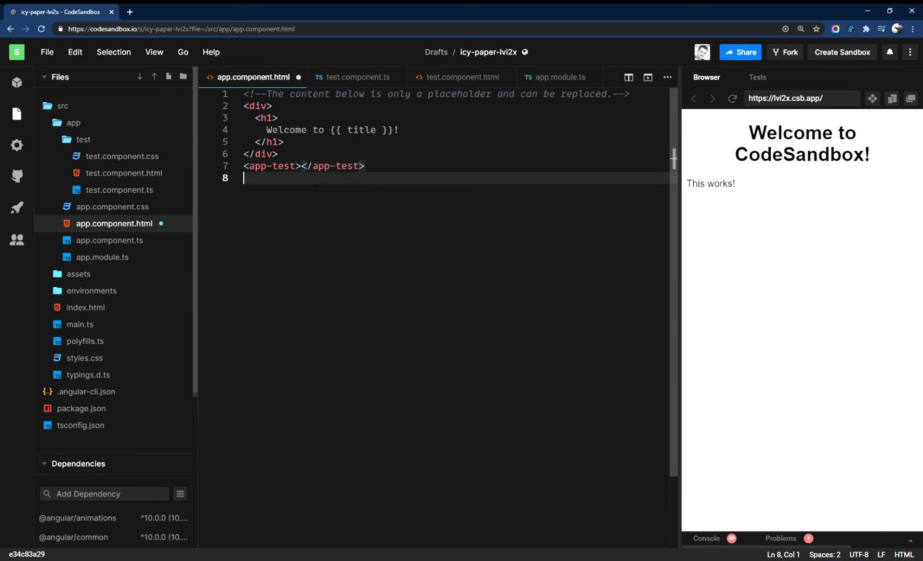
{"action": "double_click", "coordinate": [712, 184]}
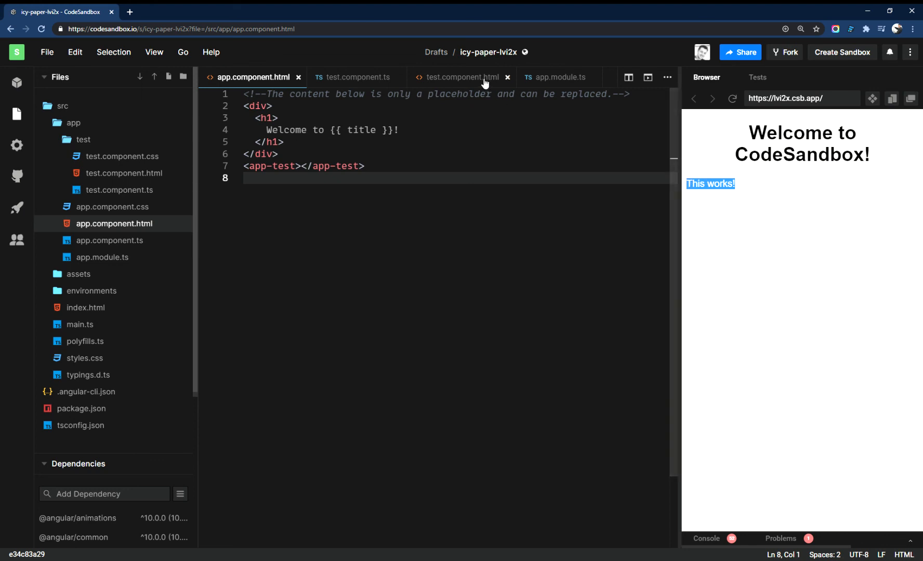
Step: Extend the test paragraph to 'This works! From the child component name test' and save
{"action": "left_click", "coordinate": [462, 77]}
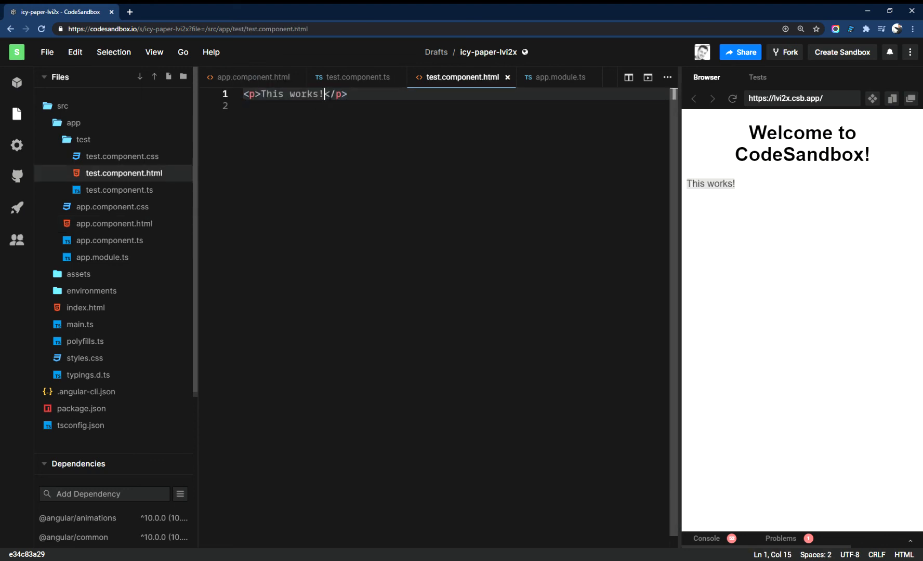
{"action": "type", "text": "From the child"}
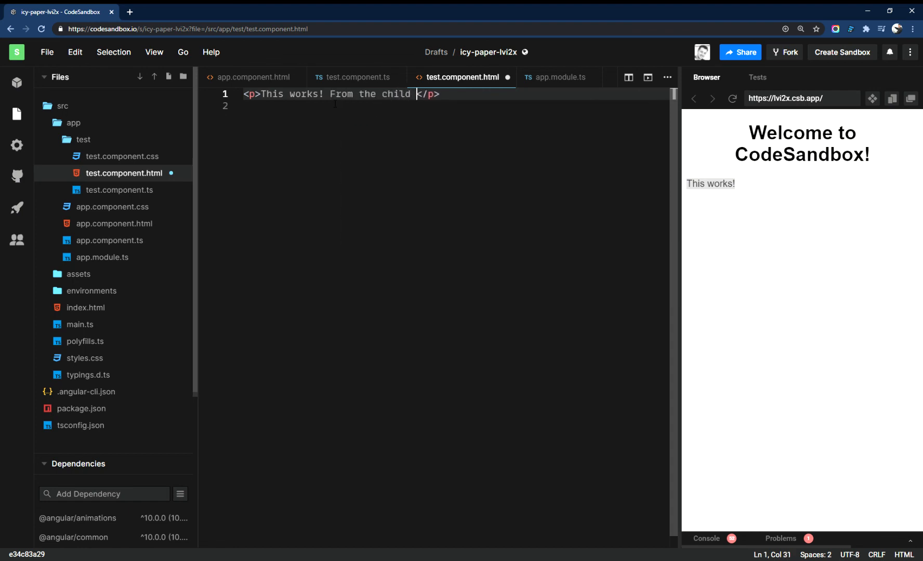
{"action": "type", "text": "component"}
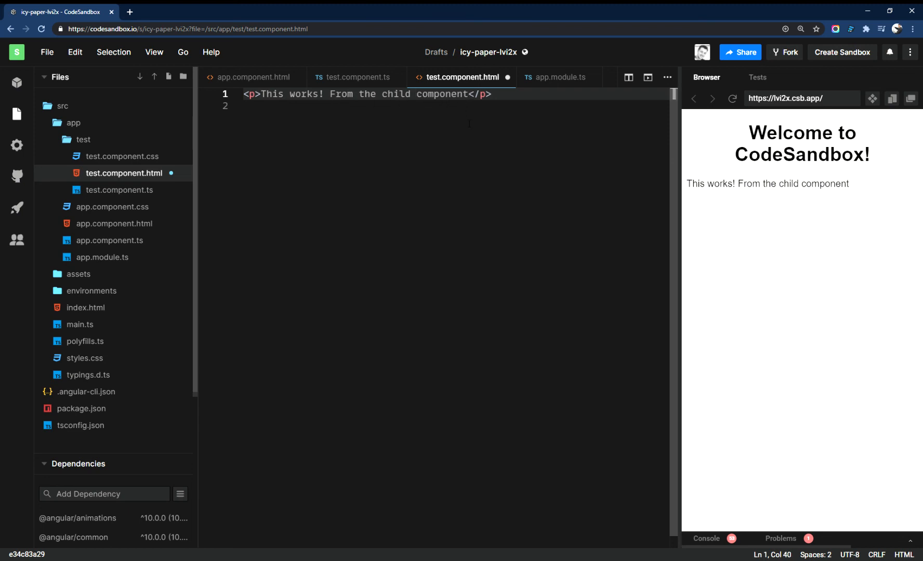
{"action": "type", "text": "name test"}
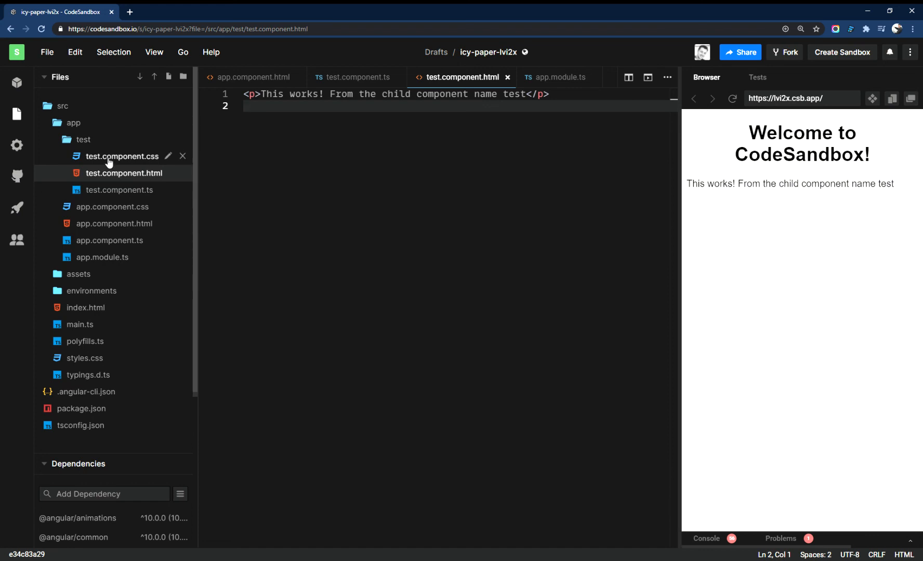
{"action": "mouse_move", "coordinate": [115, 173]}
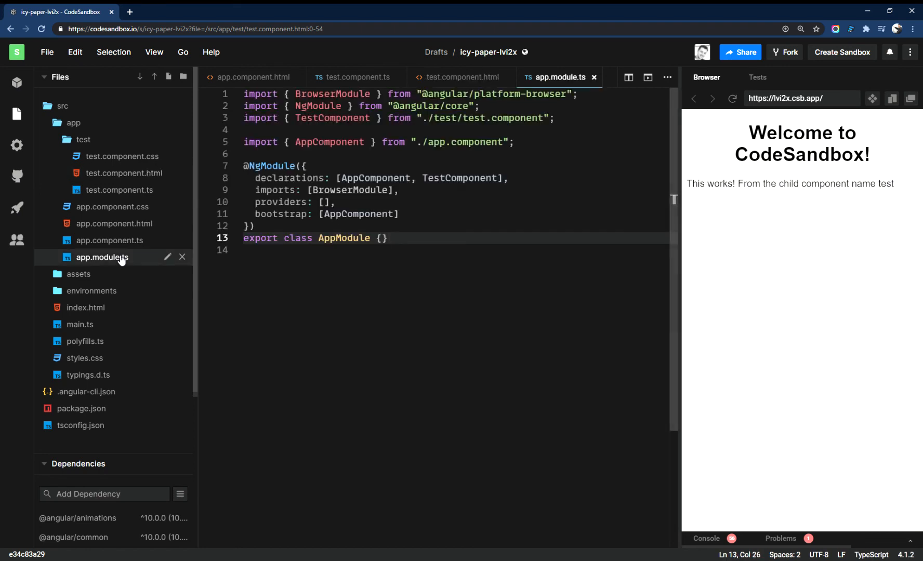
{"action": "left_click", "coordinate": [103, 262]}
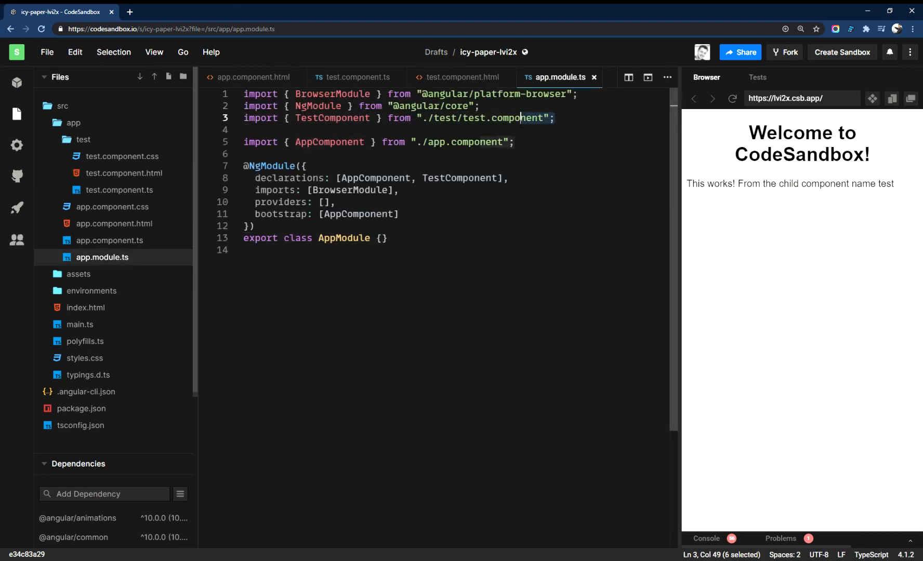
{"action": "triple_click", "coordinate": [399, 119]}
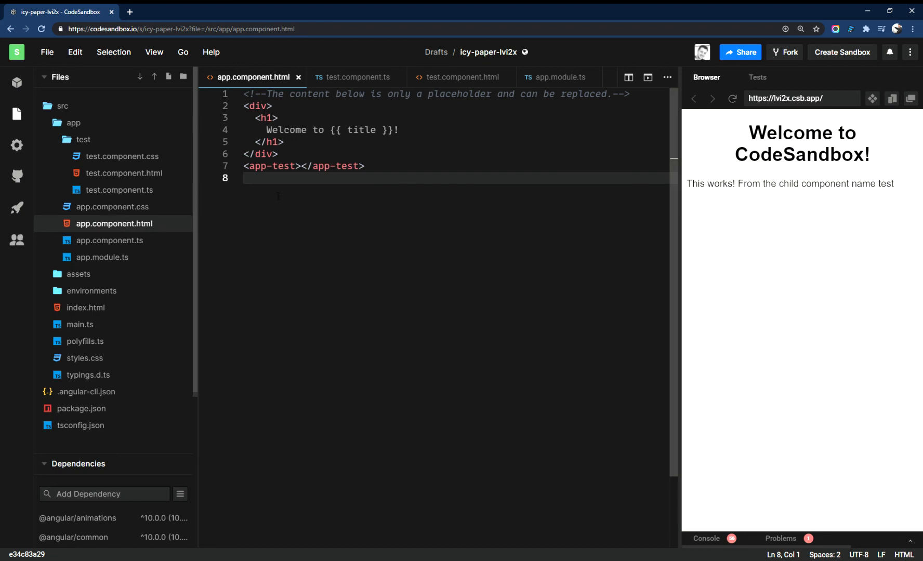
{"action": "left_click_drag", "start_coordinate": [269, 166], "coordinate": [365, 166]}
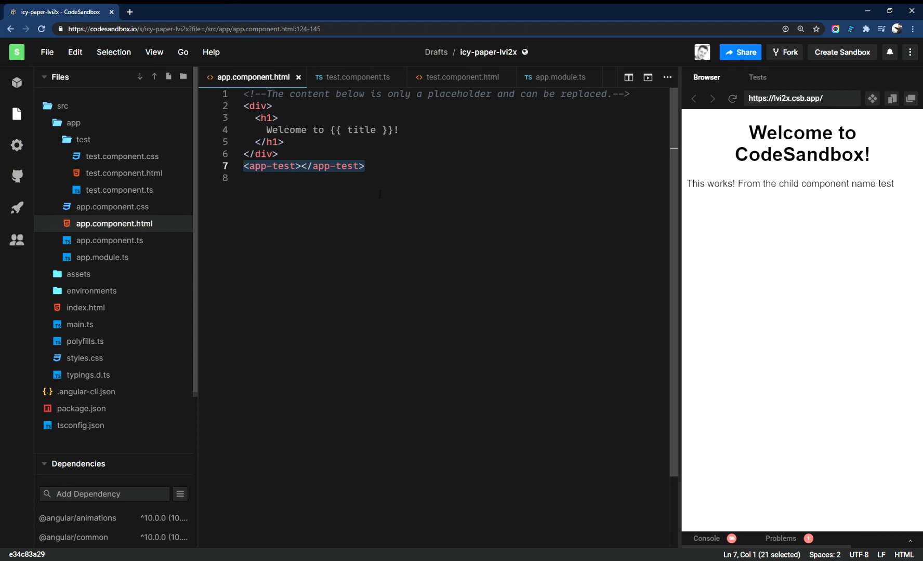
{"action": "left_click", "coordinate": [463, 77]}
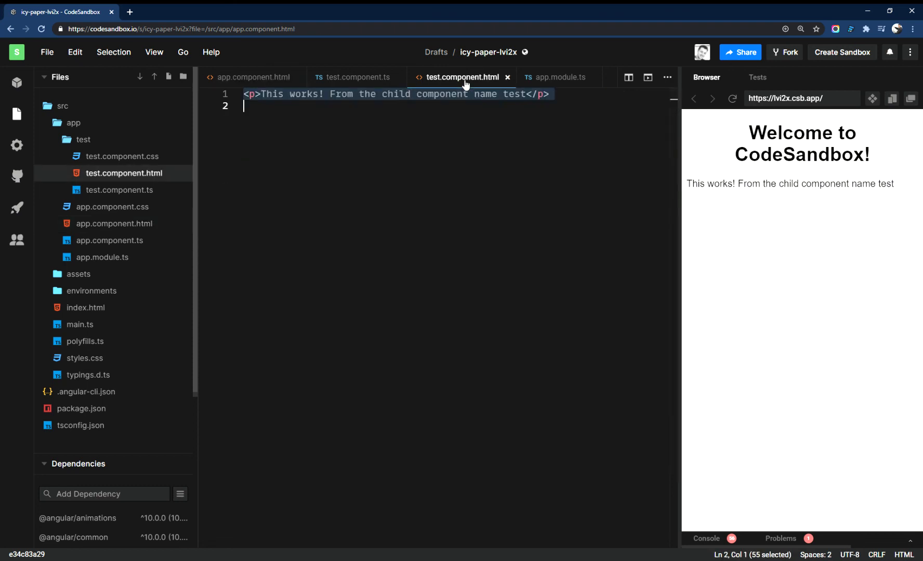
{"action": "left_click", "coordinate": [549, 95]}
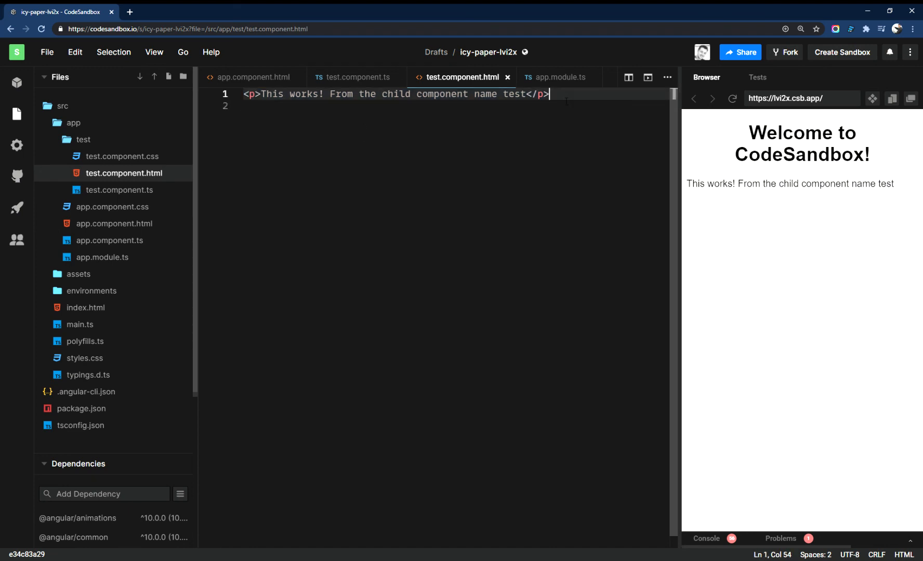